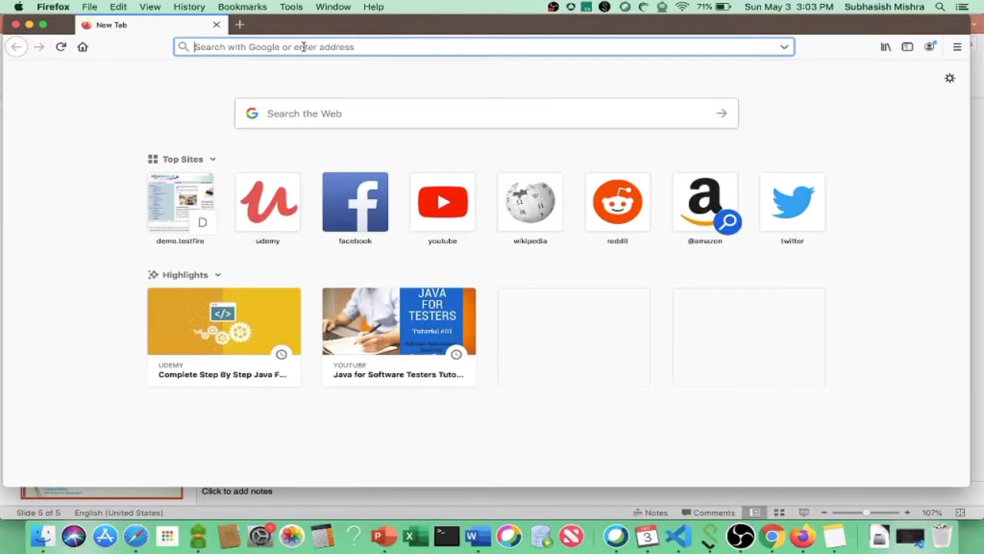
Search Google for 'JDK download' and open the 'Java SE - Downloads | Oracle' result.
type("JDK")
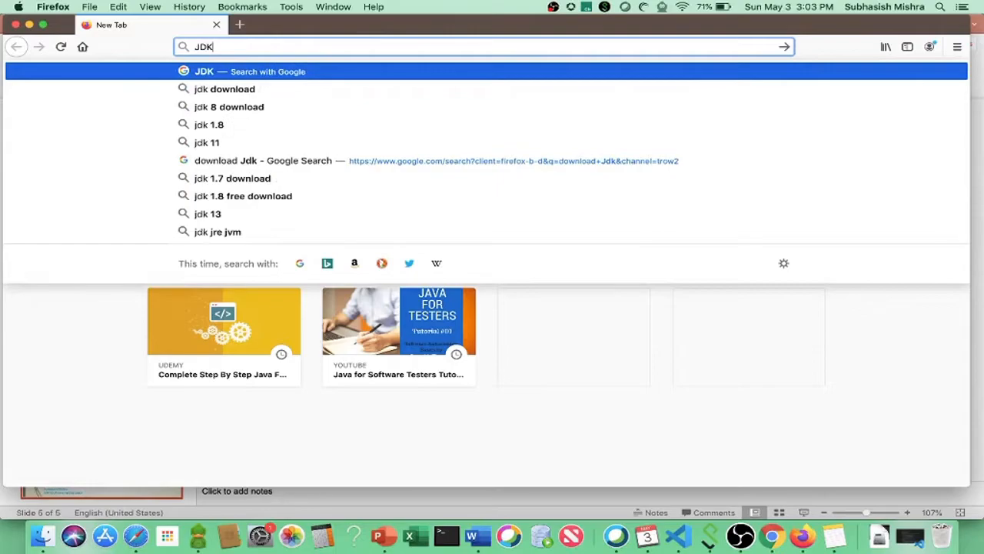
type("download&channel=trow2")
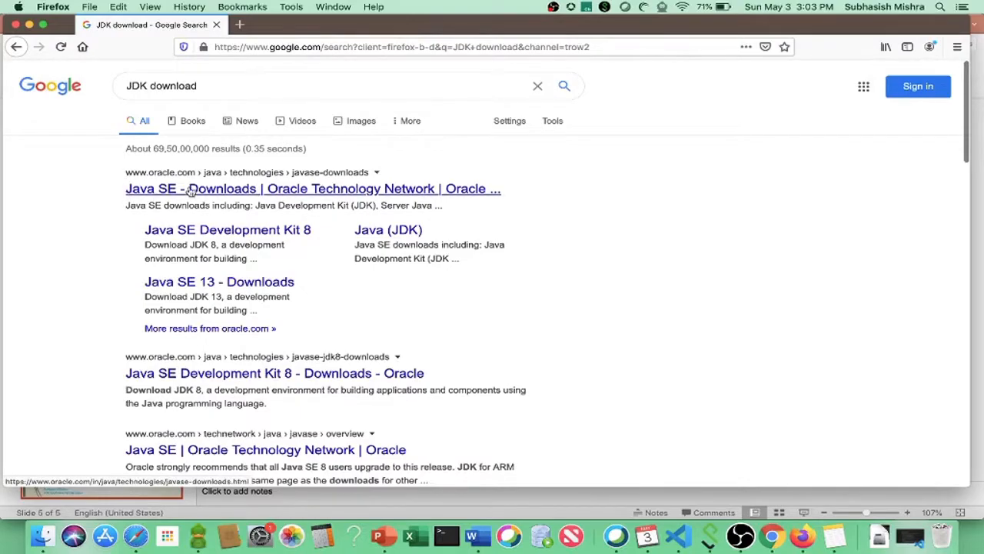
mouse_move(171, 180)
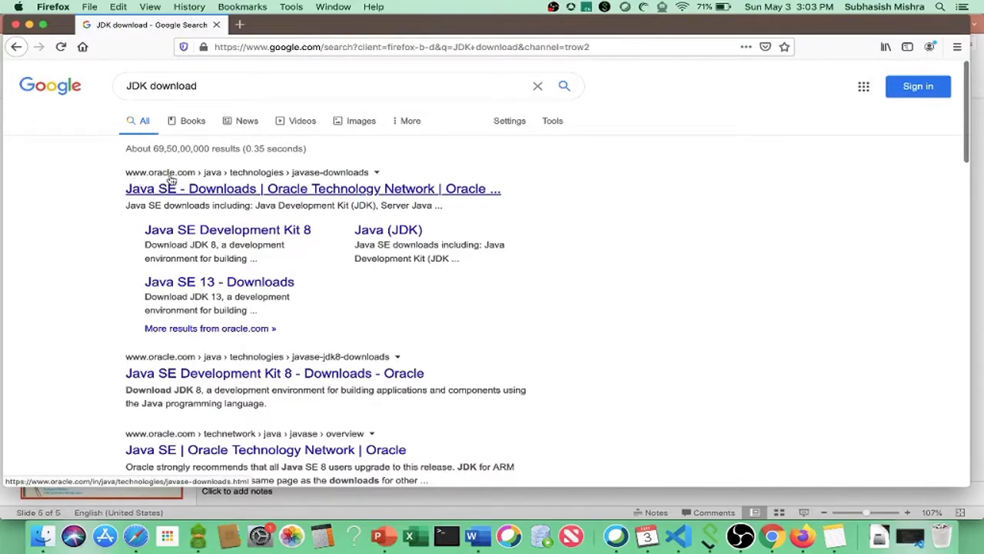
left_click(310, 188)
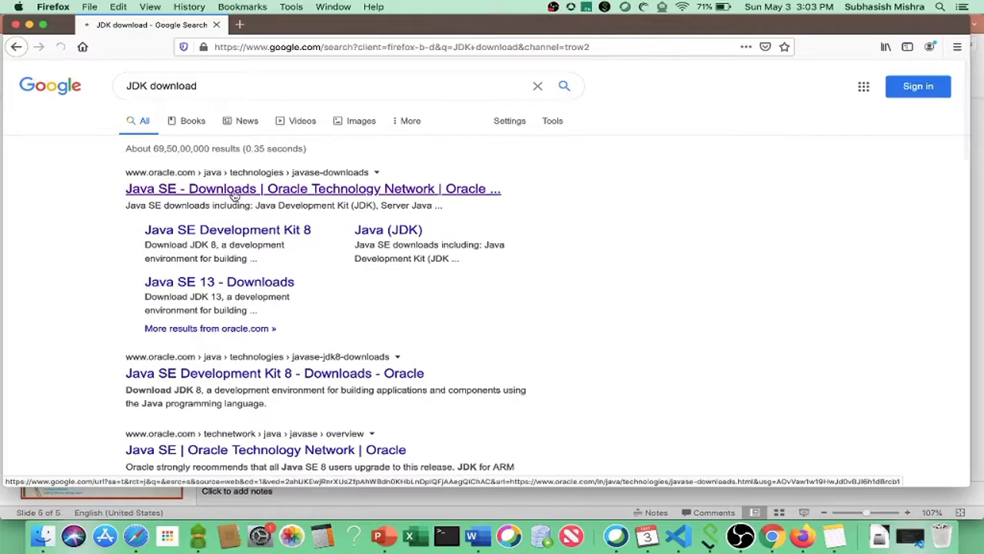
left_click(312, 188)
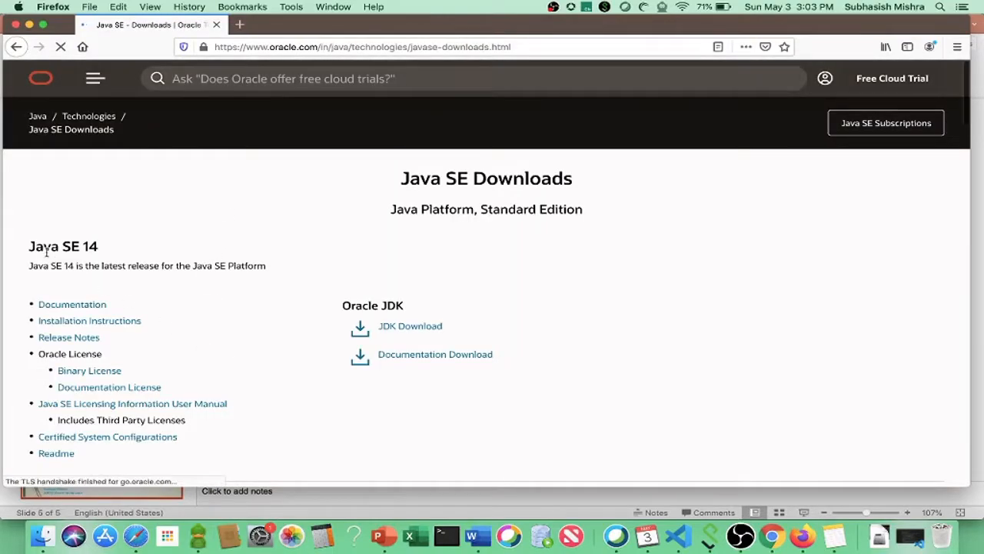
Scroll to the Java SE 8u241 section and follow its Oracle JDK Download link.
scroll("down", 3)
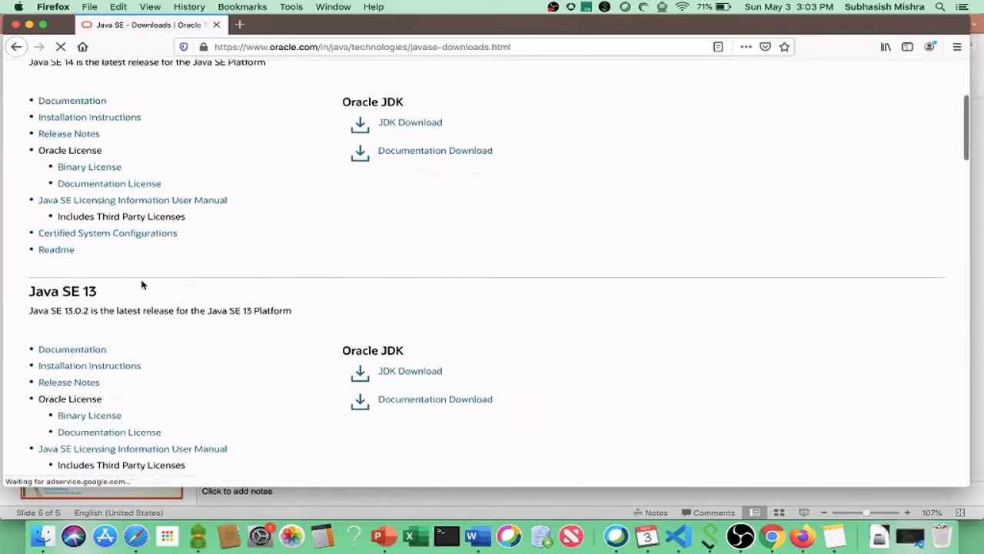
scroll("down", 3)
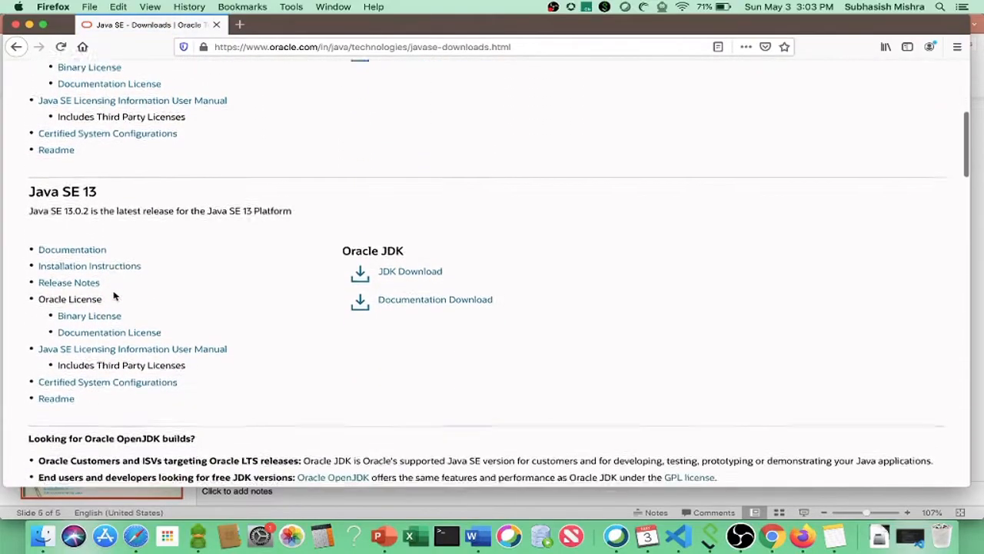
scroll("down", 3)
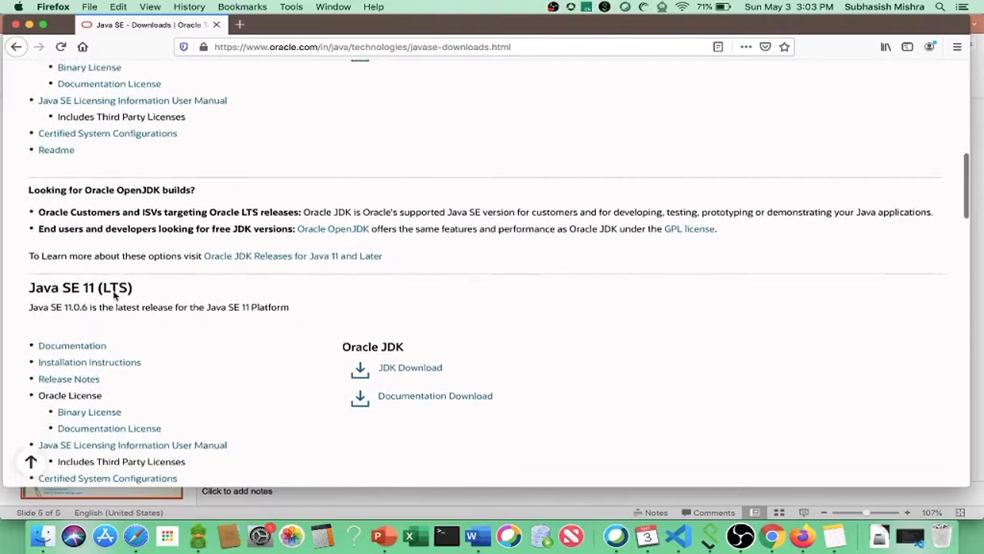
scroll("down", 3)
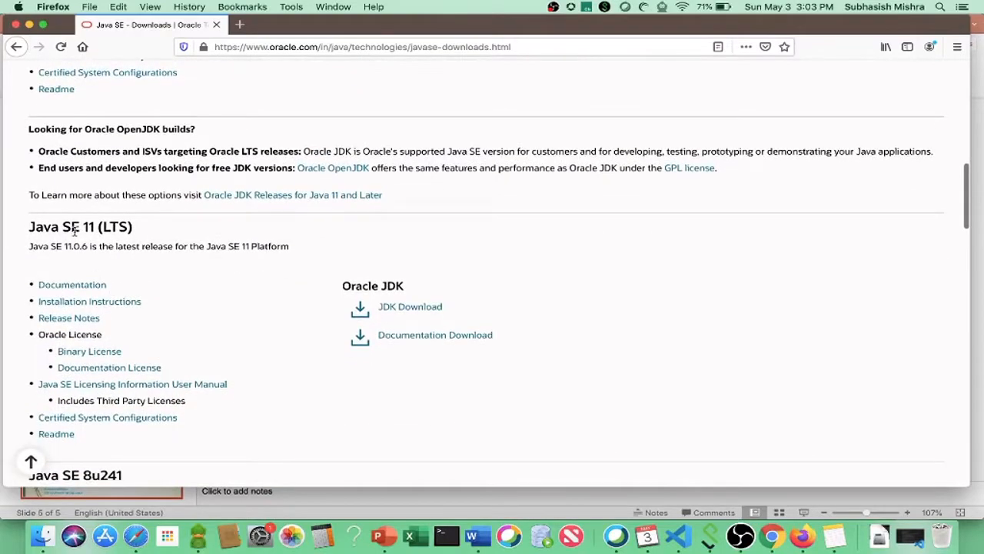
double_click(114, 226)
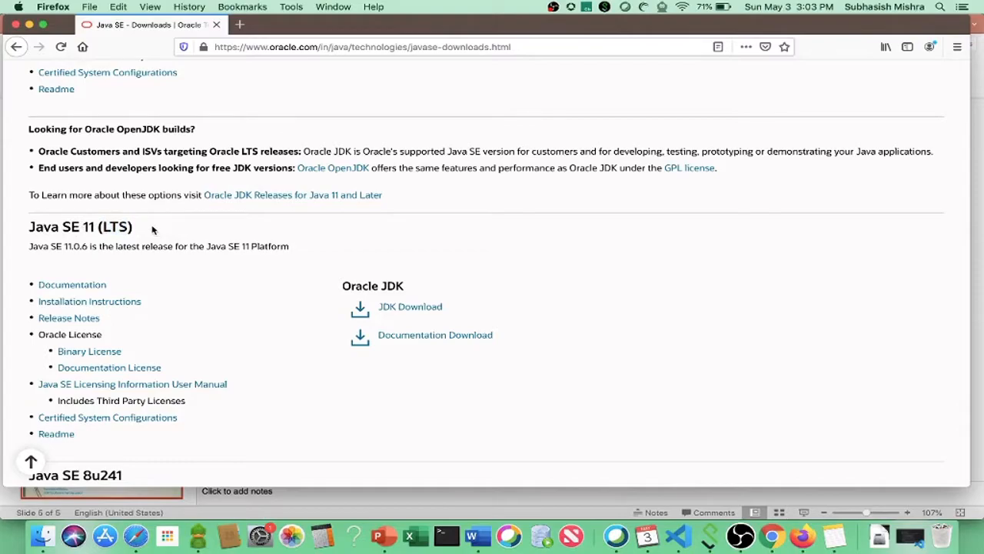
mouse_move(213, 312)
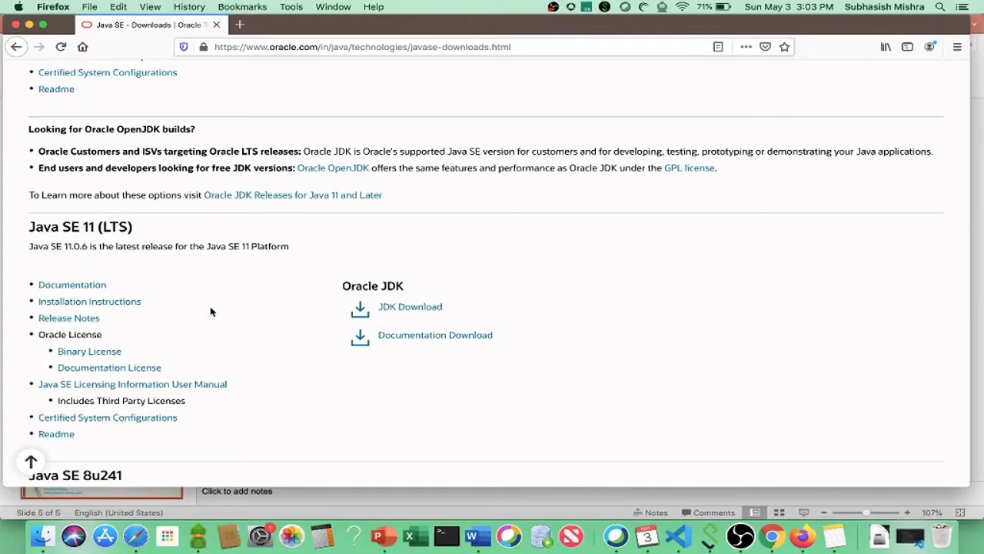
scroll("down", 3)
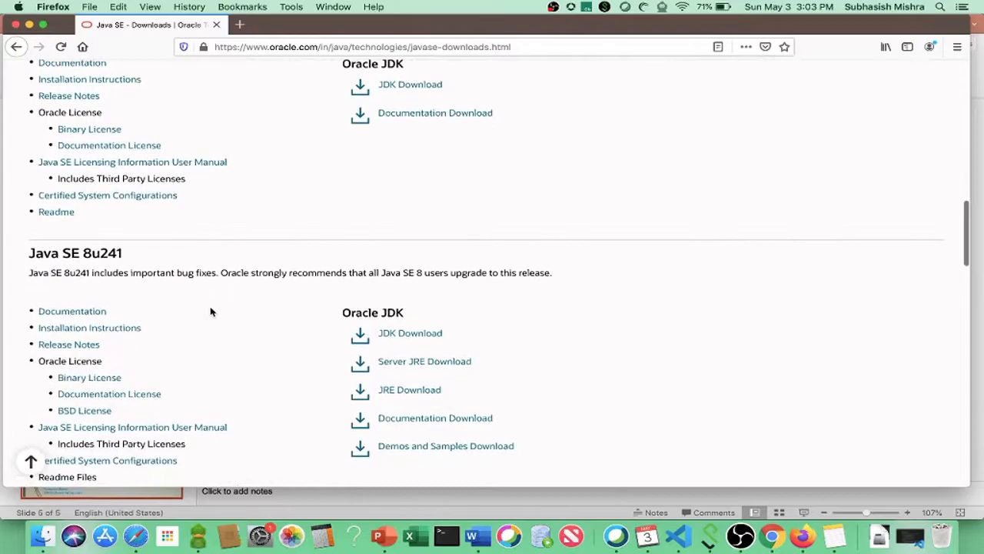
scroll("down", 3)
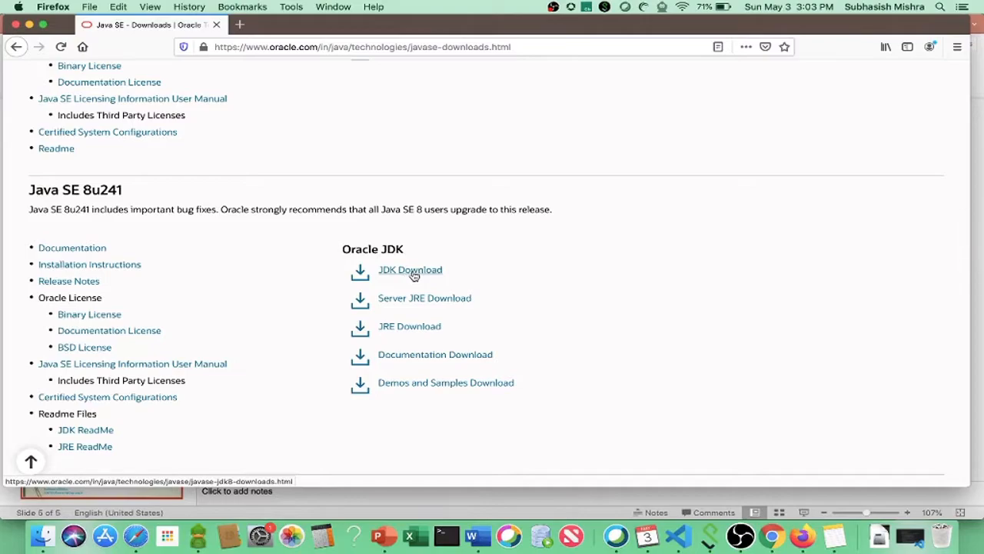
left_click(409, 269)
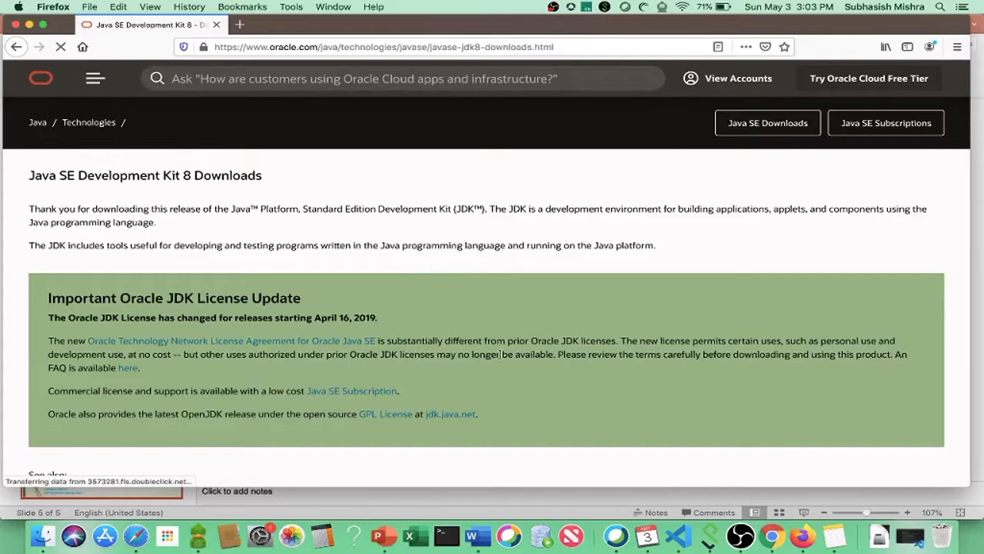
Locate the macOS x64 row in the JDK 8u251 table and request jdk-8u251-macosx-x64.dmg.
scroll("down", 3)
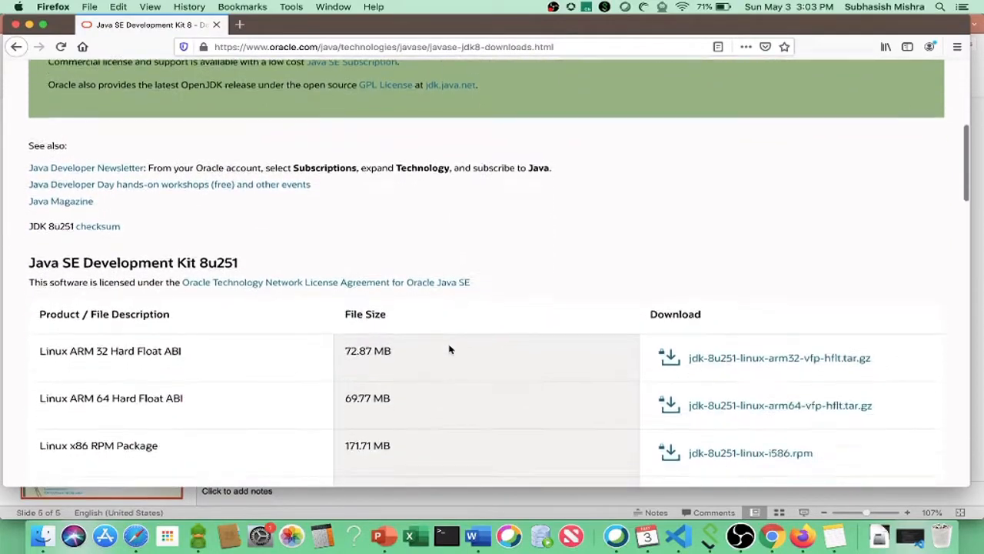
scroll("down", 3)
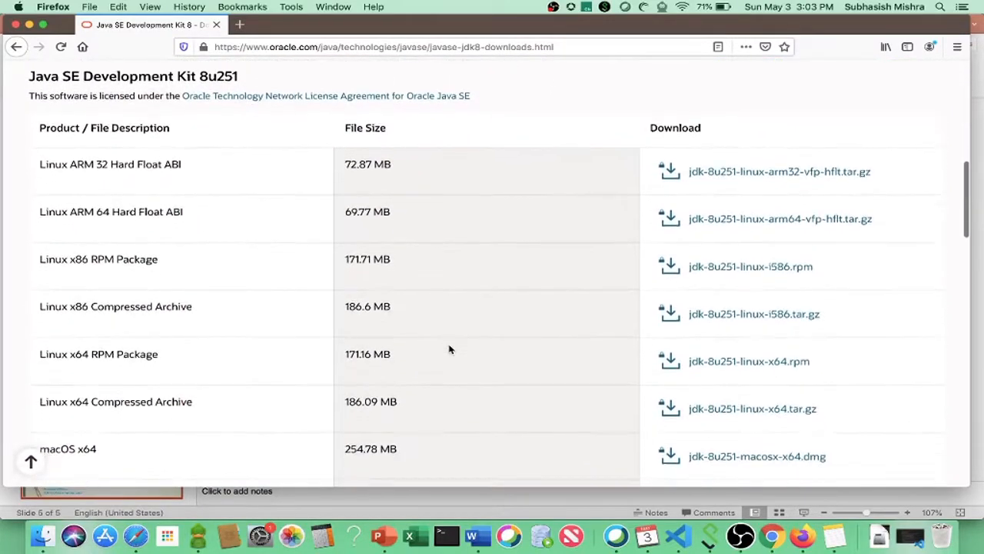
scroll("down", 3)
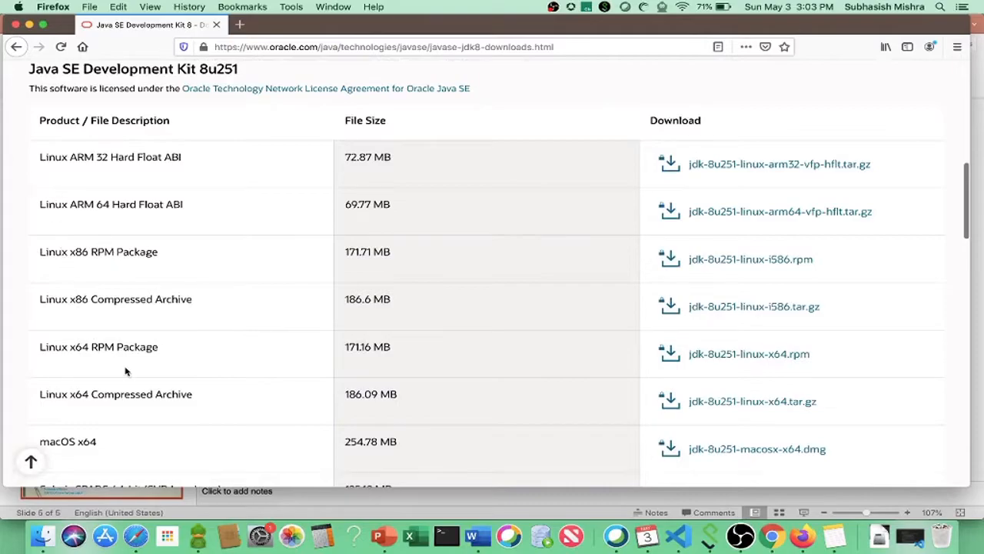
scroll("down", 3)
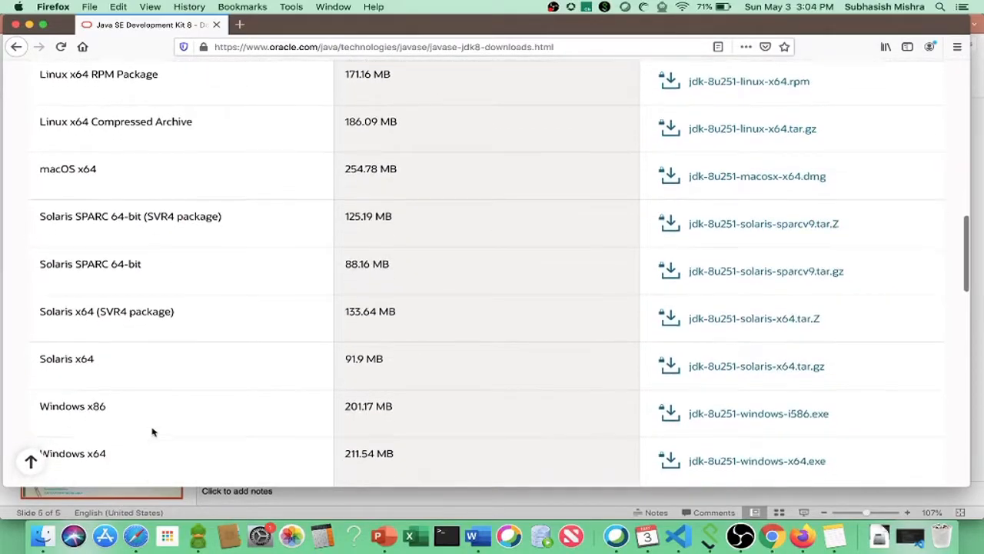
scroll("down", 3)
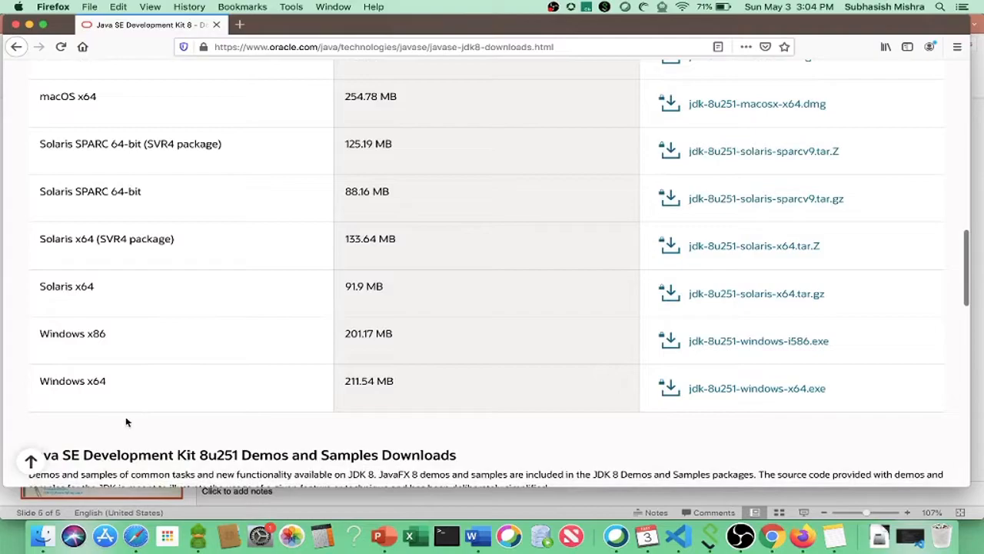
scroll("up", 3)
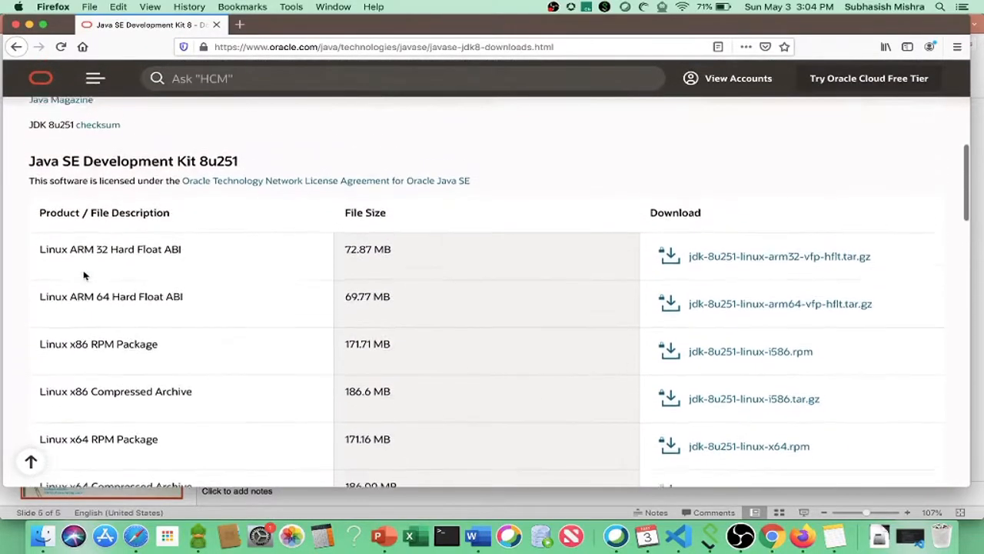
scroll("down", 3)
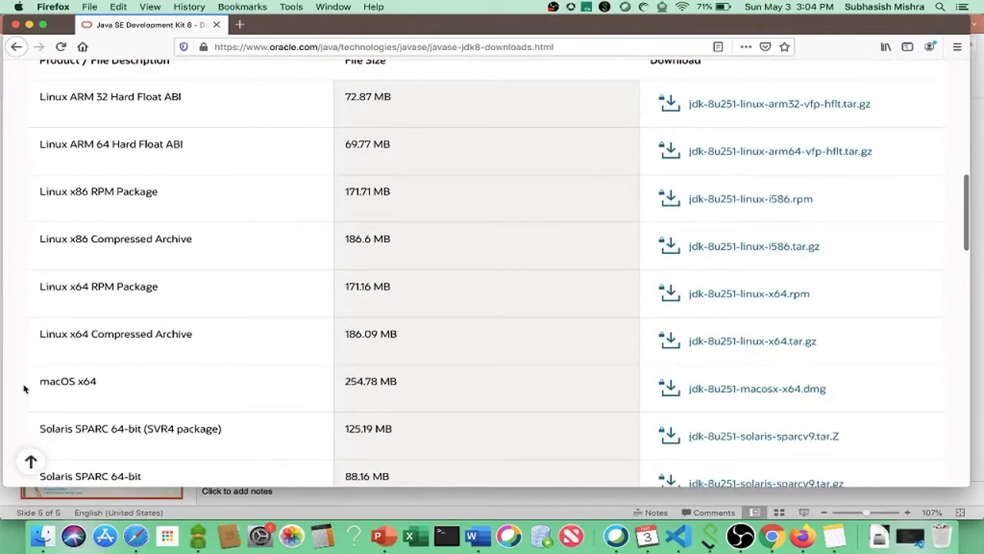
mouse_move(757, 388)
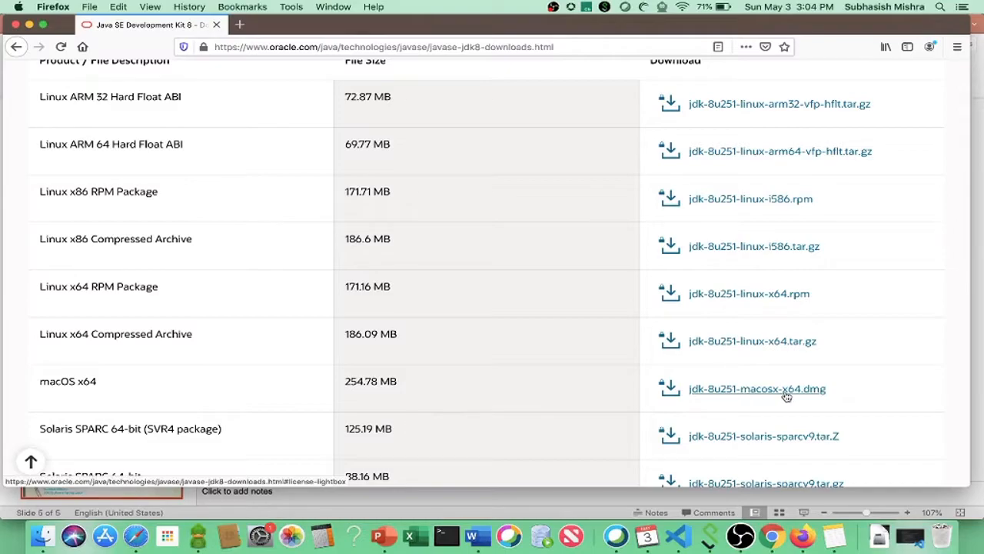
left_click(757, 388)
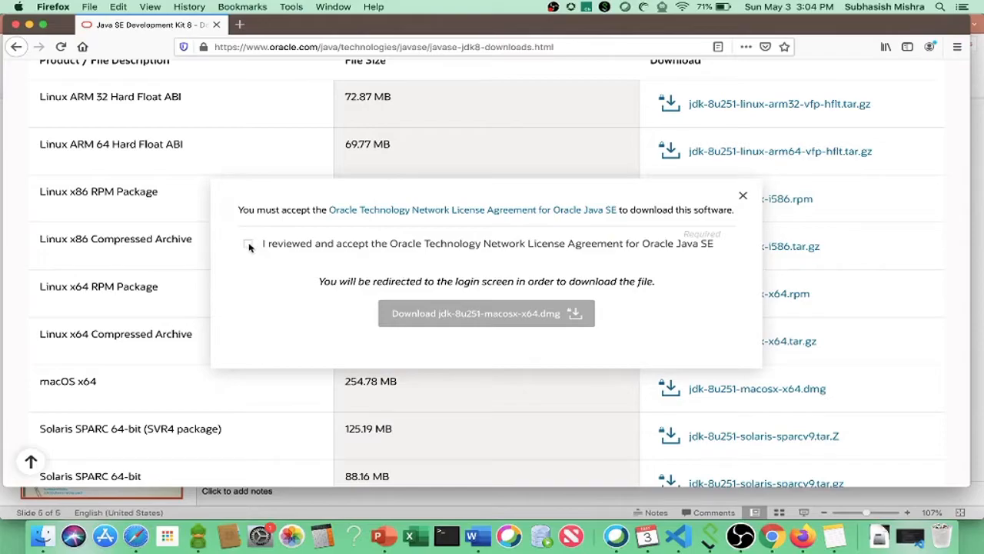
Accept the license agreement and confirm the jdk-8u251-macosx-x64.dmg download.
left_click(250, 243)
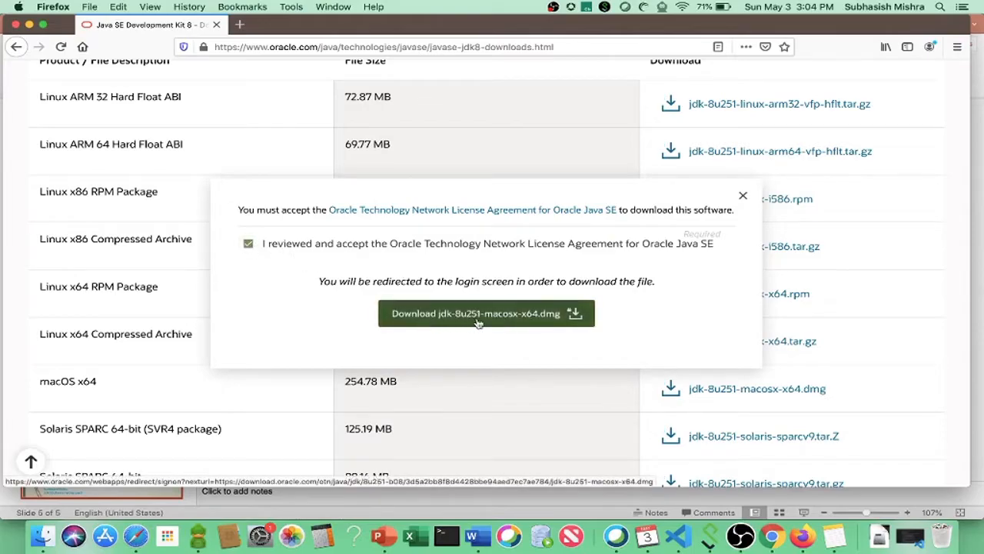
left_click(486, 314)
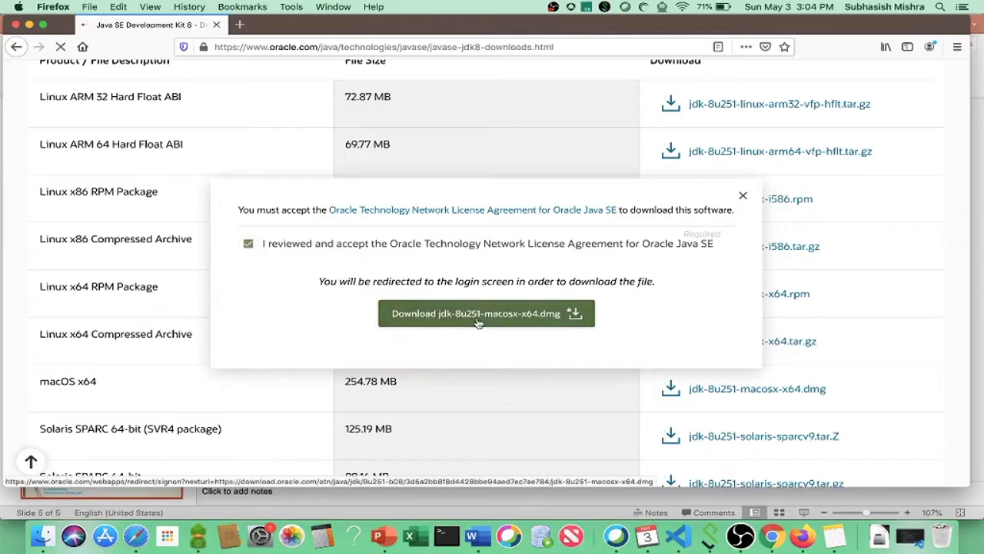
left_click(486, 313)
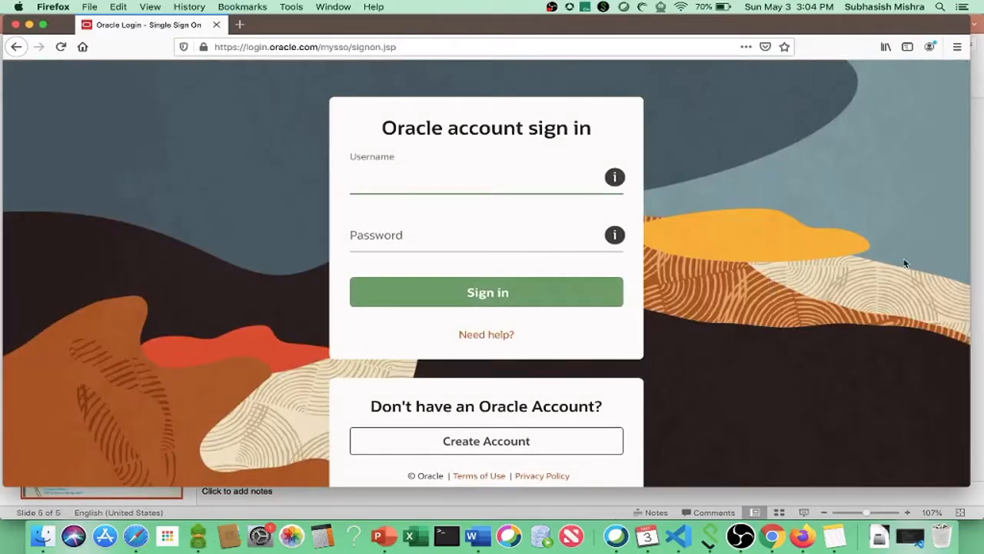
From the Oracle sign-in page, go to Create Account to start a new registration.
left_click(486, 177)
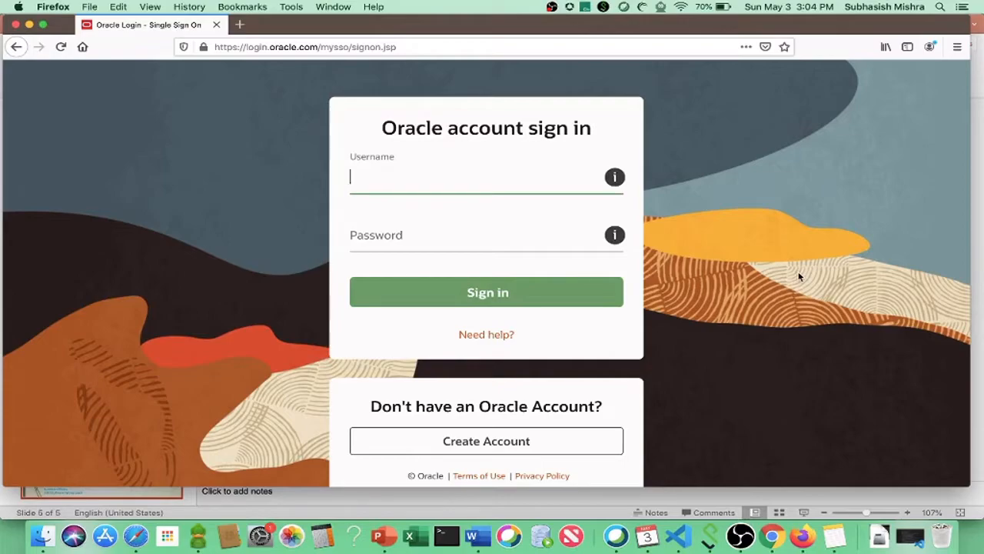
scroll("down", 3)
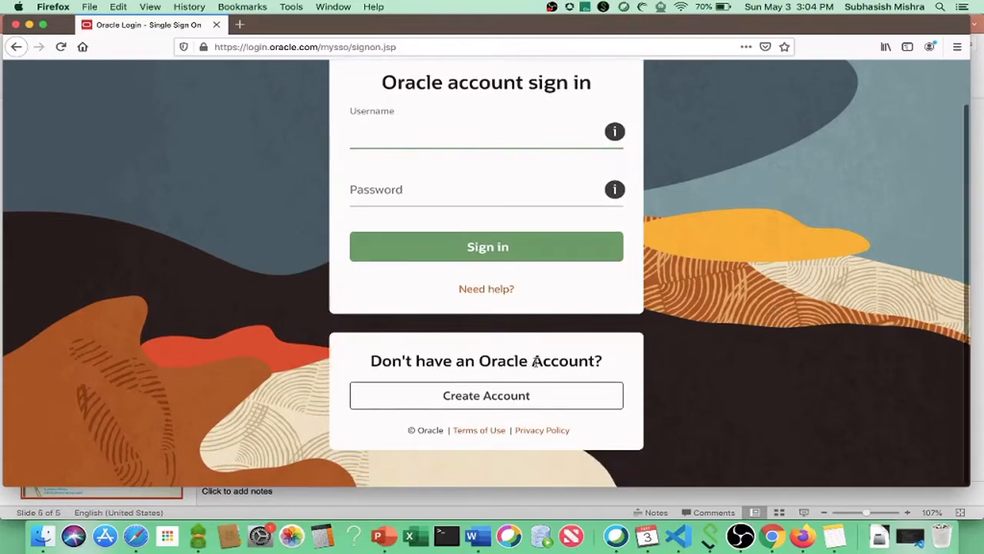
mouse_move(486, 395)
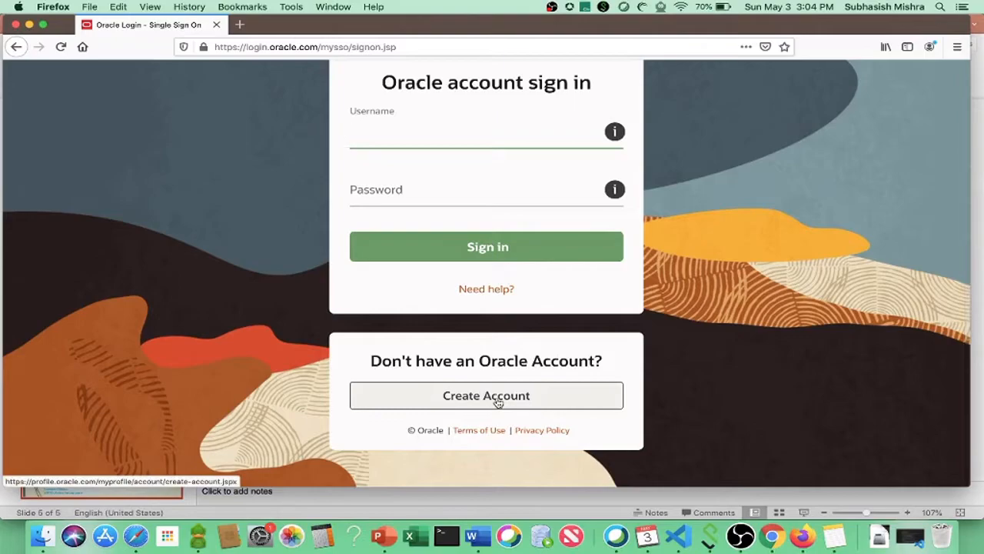
left_click(486, 395)
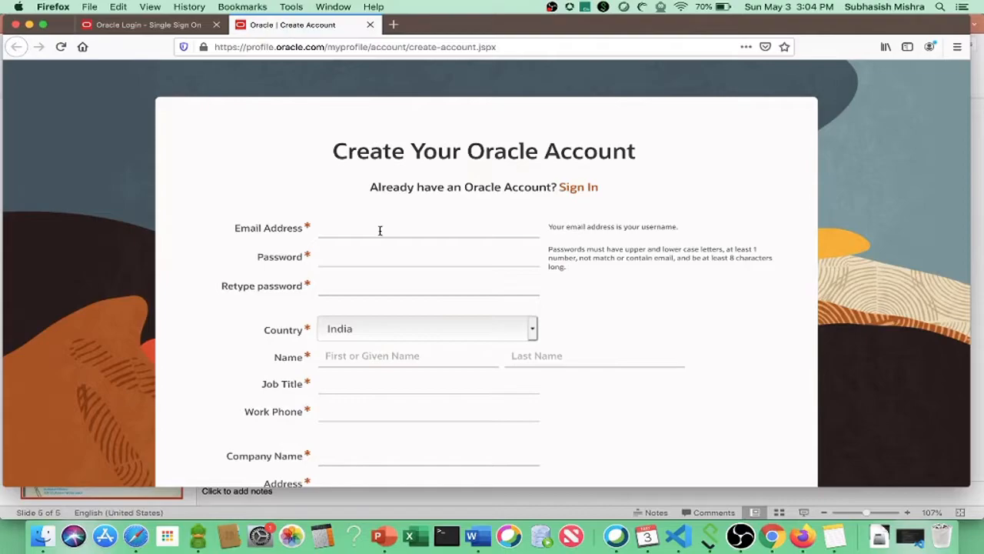
Enter the Subhasish gmail address in the registration form and review the remaining empty fields.
type("https://login.oracle.com/mysso/signon.jsp")
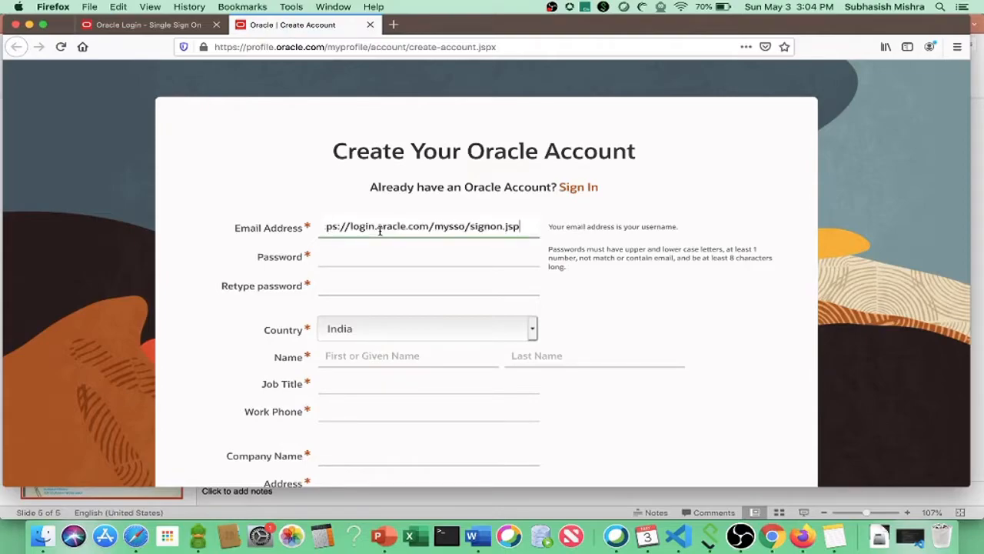
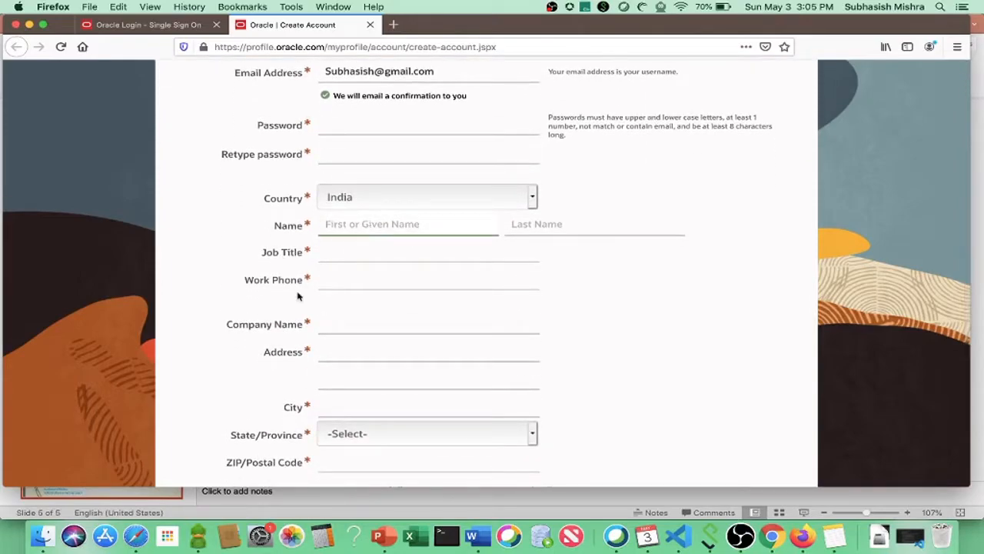
scroll("down", 3)
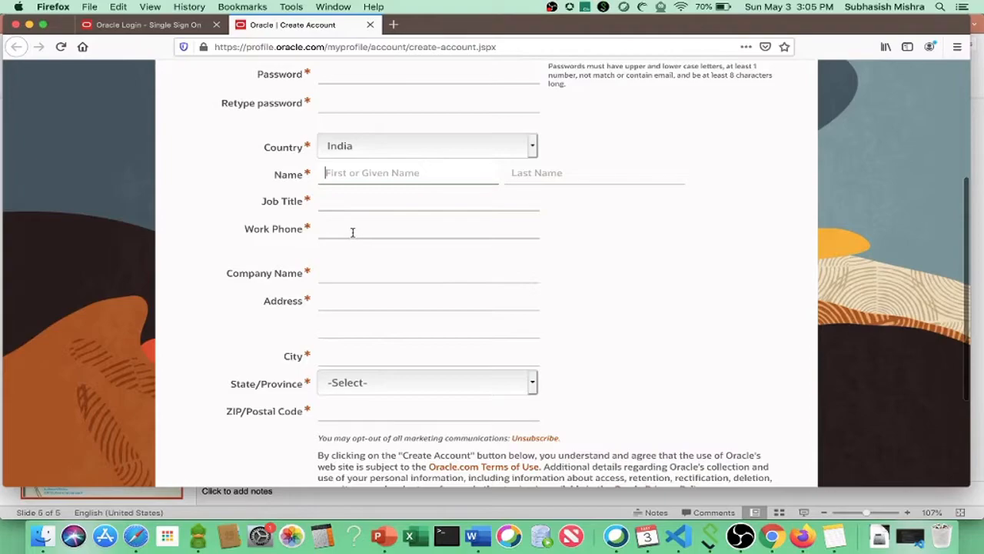
scroll("down", 3)
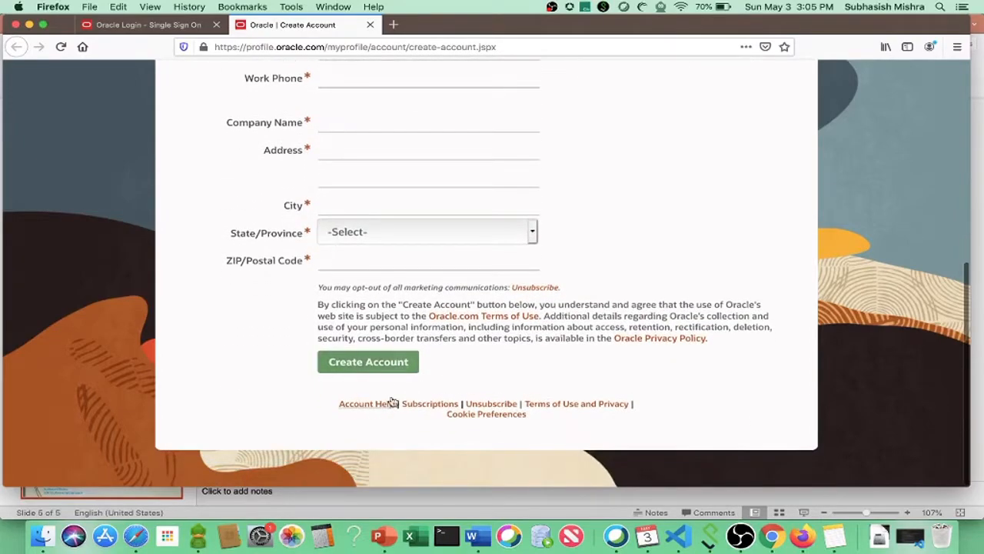
mouse_move(343, 415)
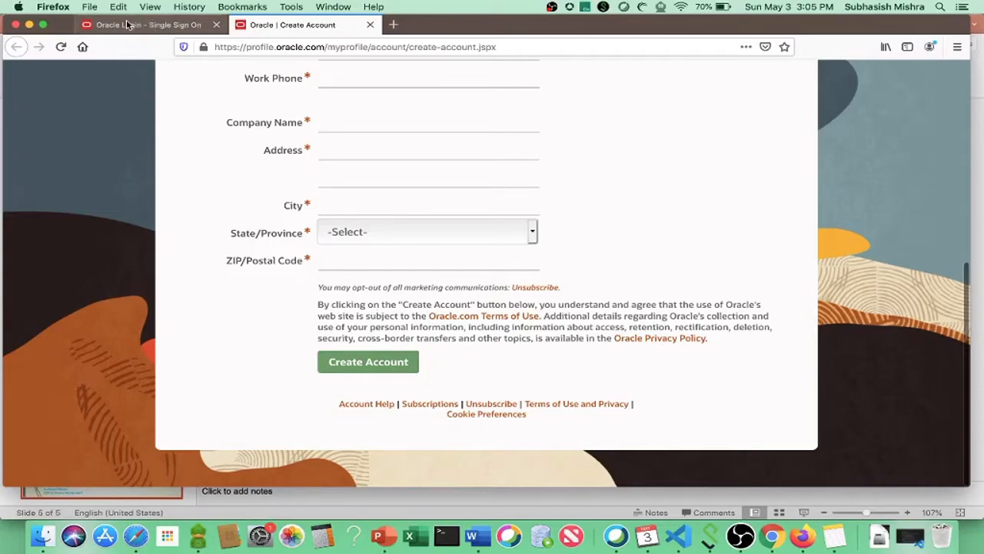
left_click(146, 25)
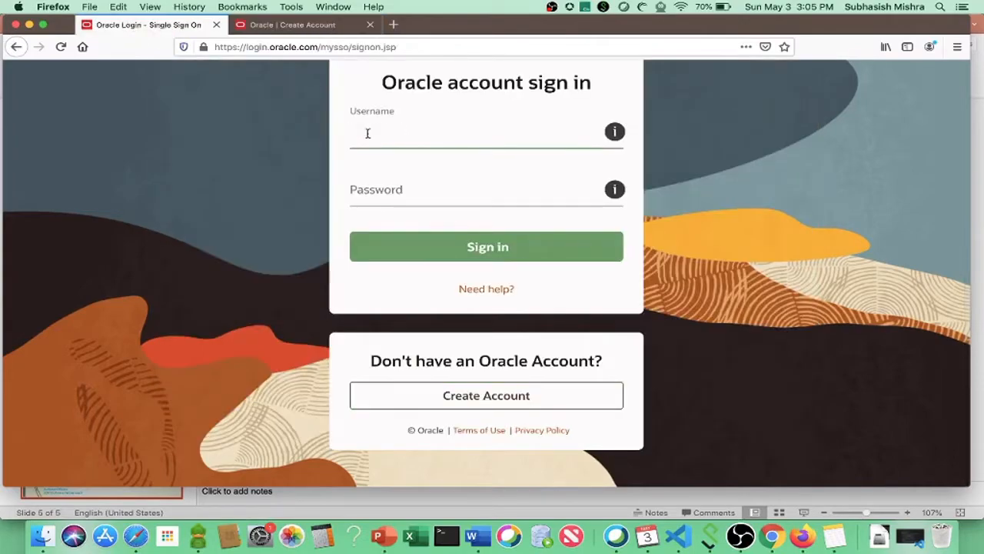
type("subhas")
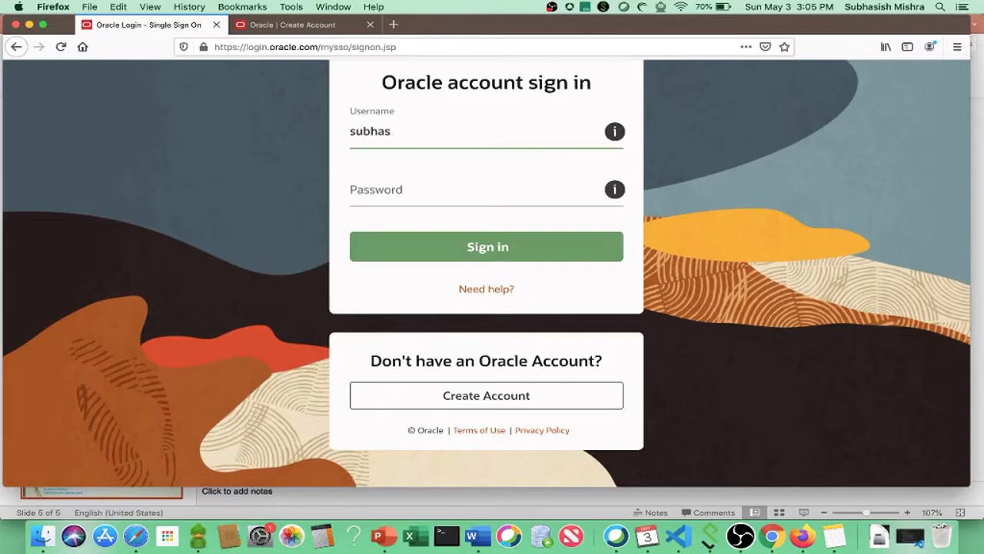
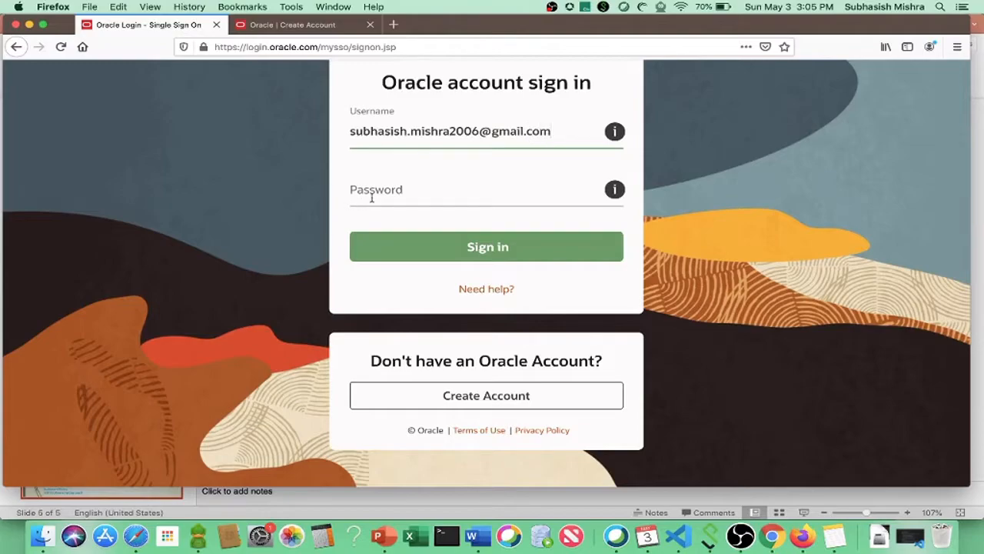
type("password")
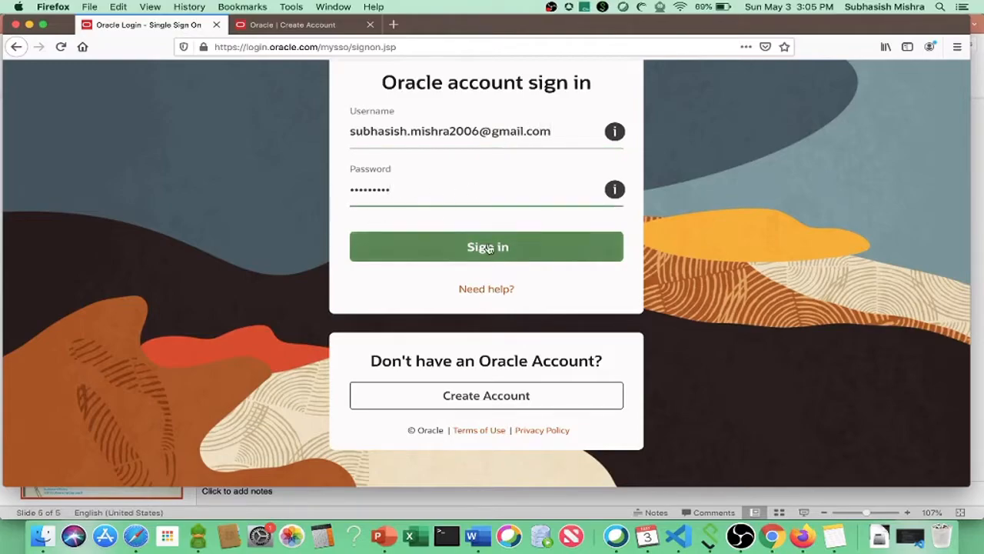
left_click(486, 246)
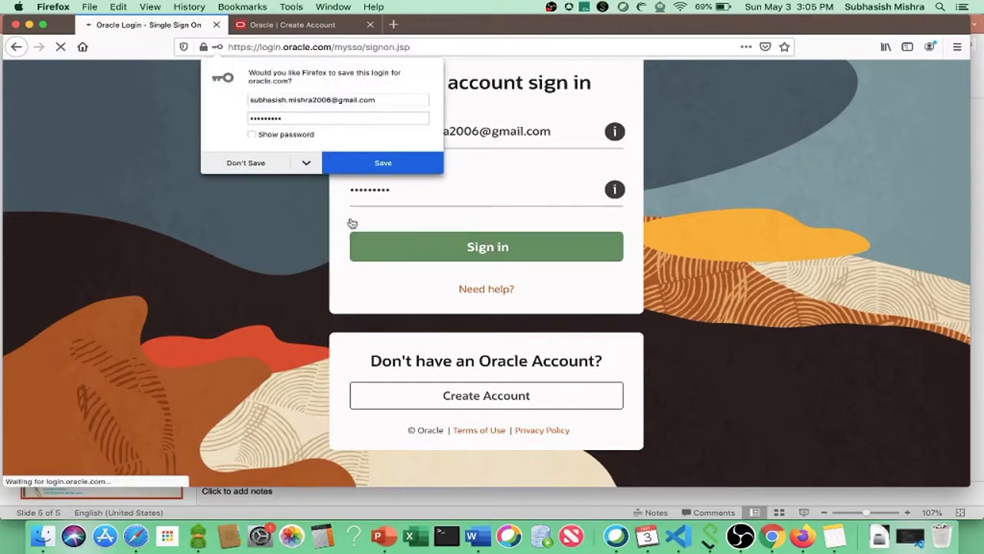
Dismiss the save-login offer and save the JDK 8u251 disk image to disk.
left_click(246, 163)
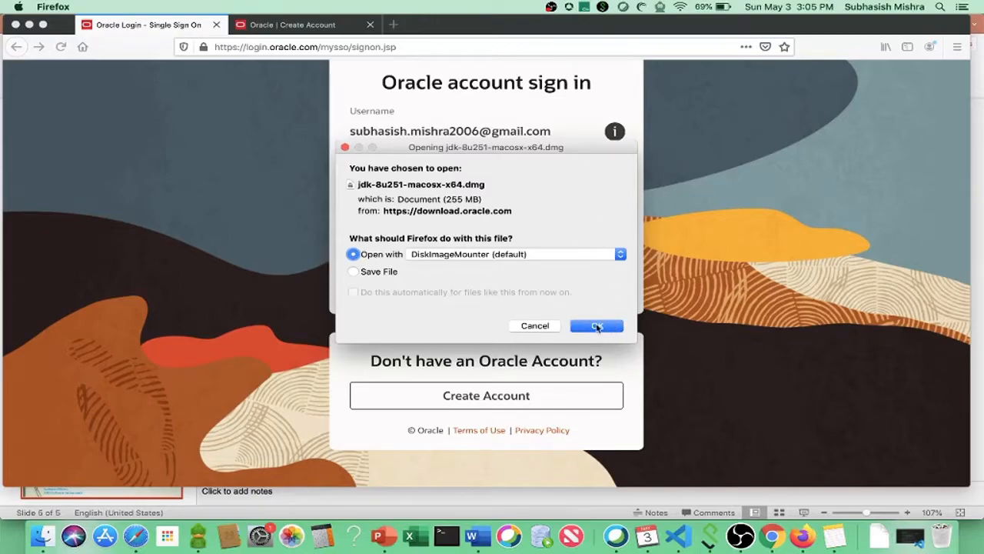
mouse_move(378, 271)
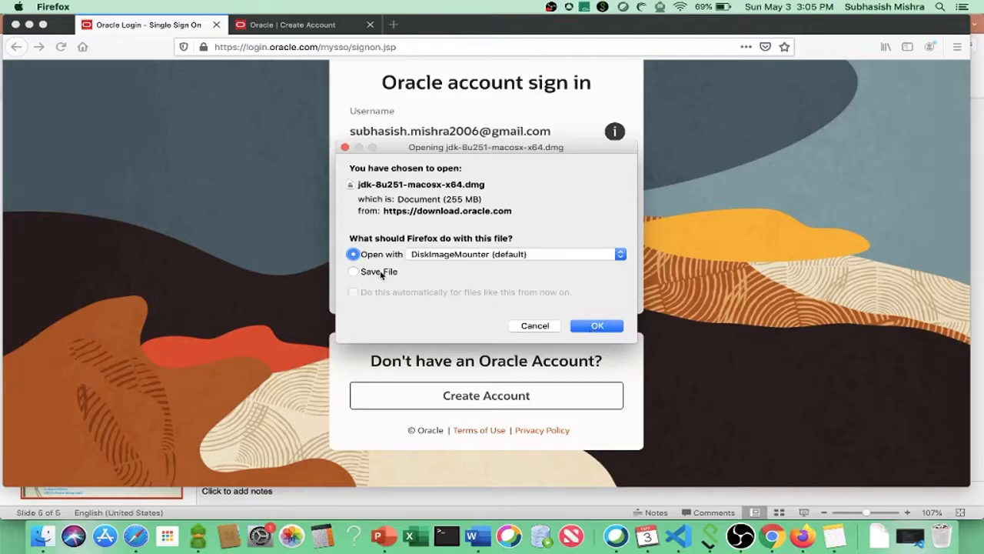
left_click(597, 326)
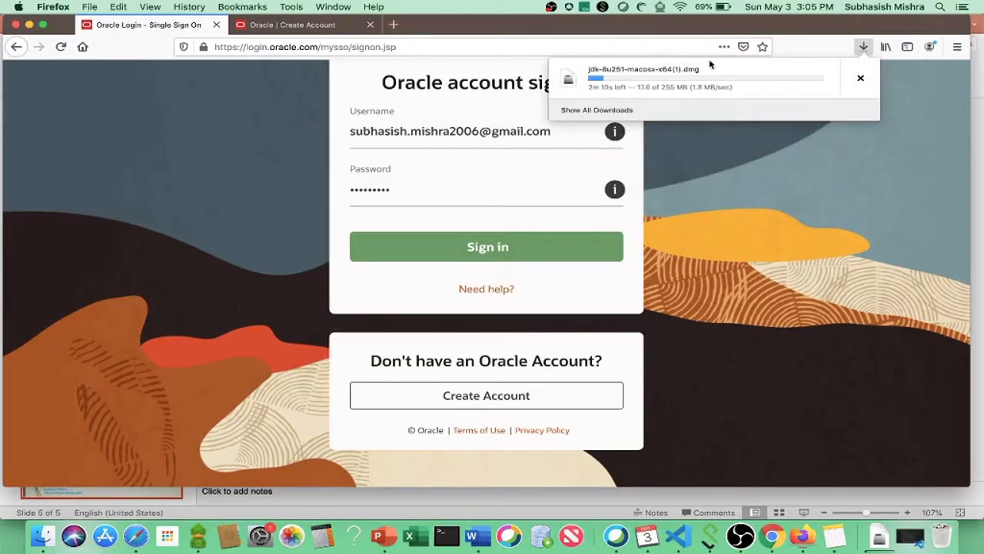
mouse_move(775, 72)
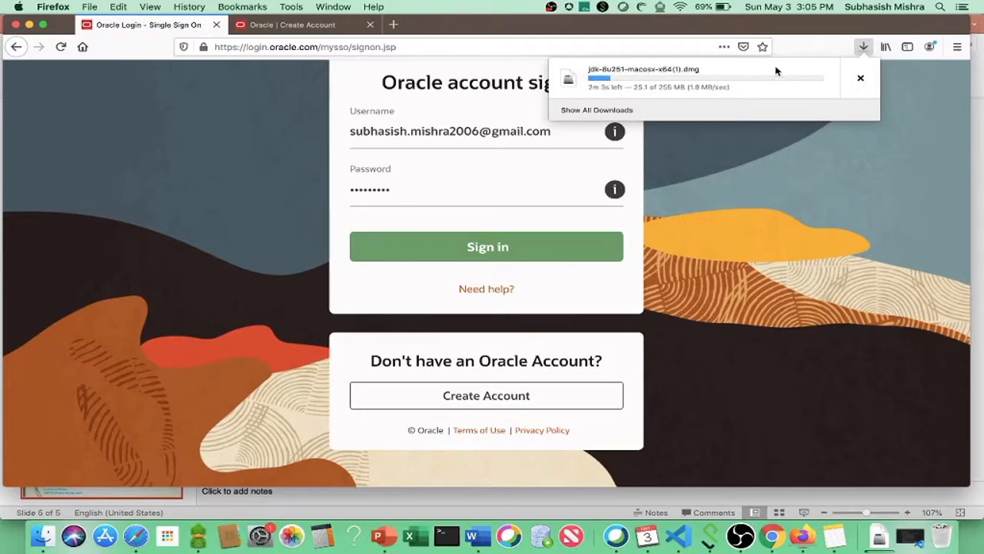
mouse_move(797, 63)
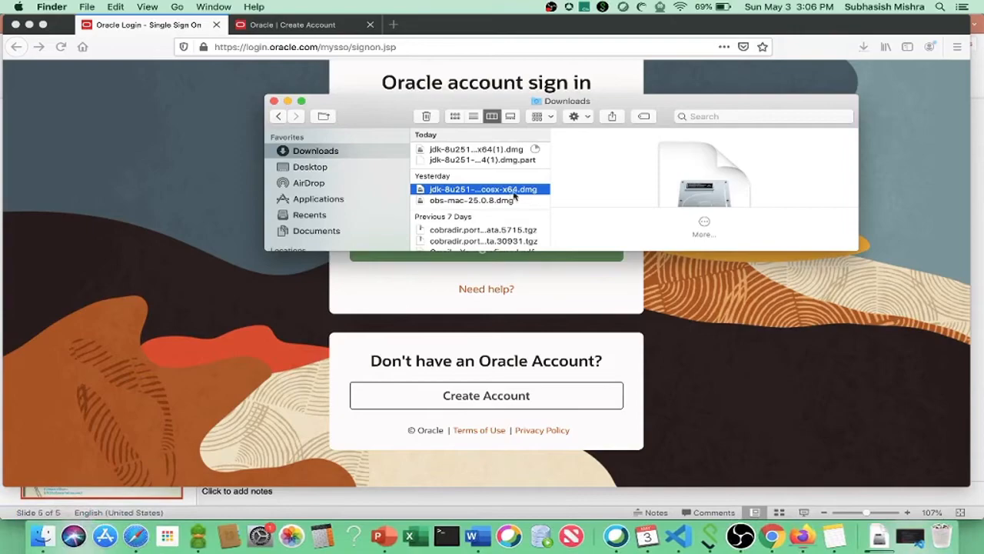
Mount the jdk-8u251 .dmg from Downloads and select the JDK 8 Update 251.pkg inside it.
scroll("down", 3)
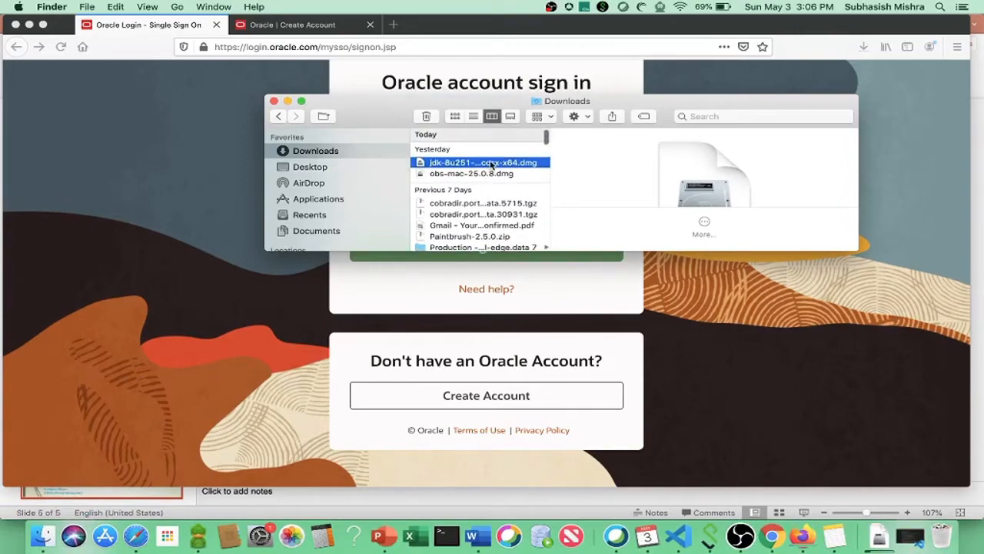
left_click(471, 172)
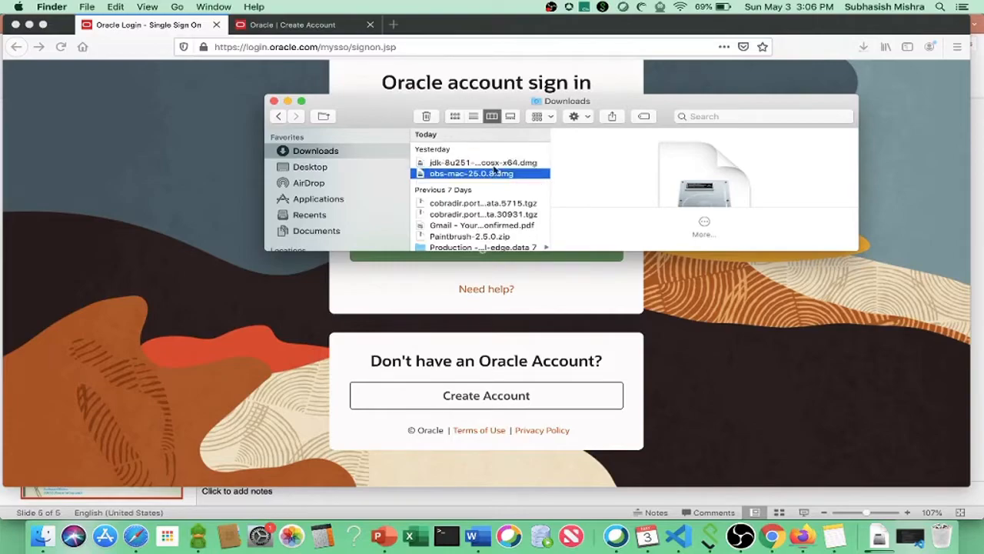
left_click(483, 163)
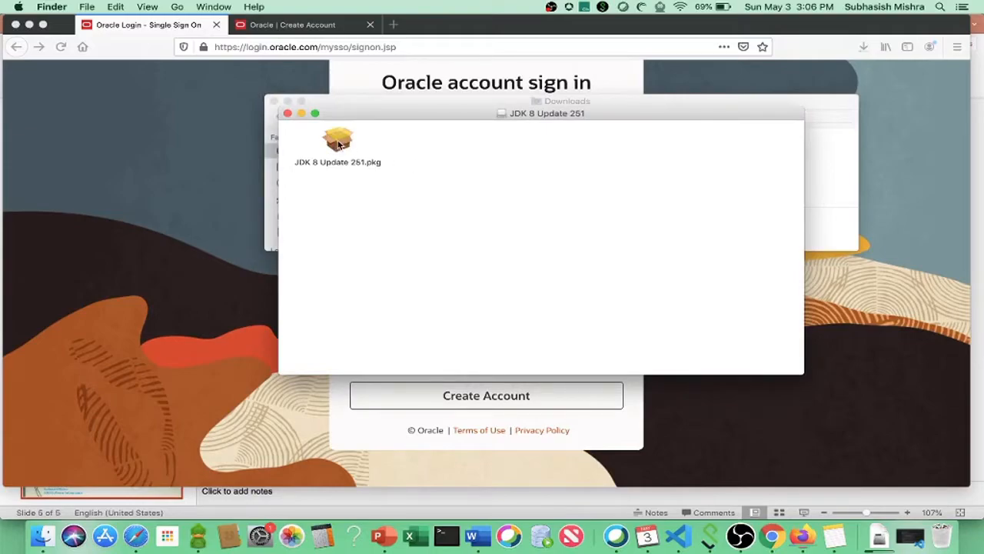
left_click(339, 142)
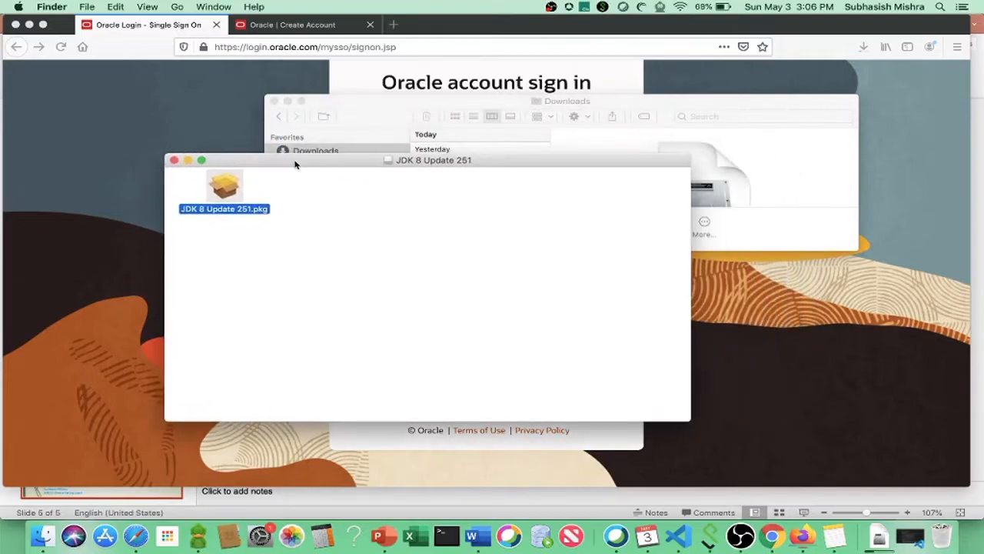
Launch JDK 8 Update 251.pkg and proceed through Continue to the standard Install.
double_click(224, 186)
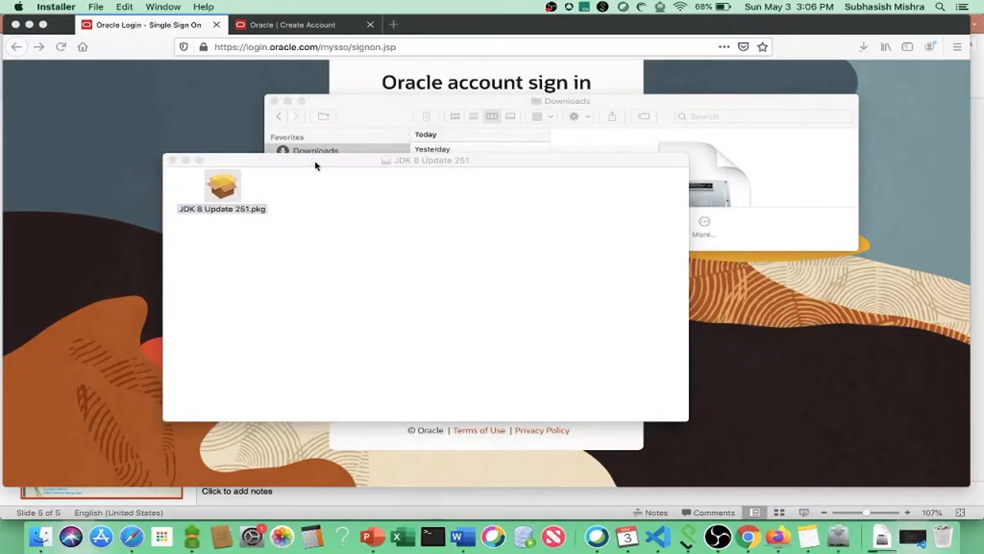
double_click(222, 188)
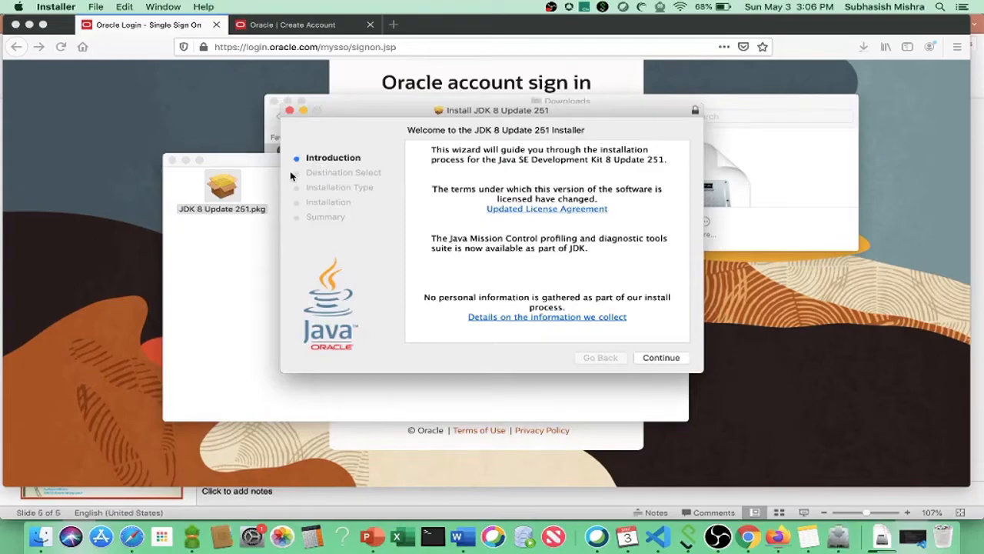
mouse_move(341, 202)
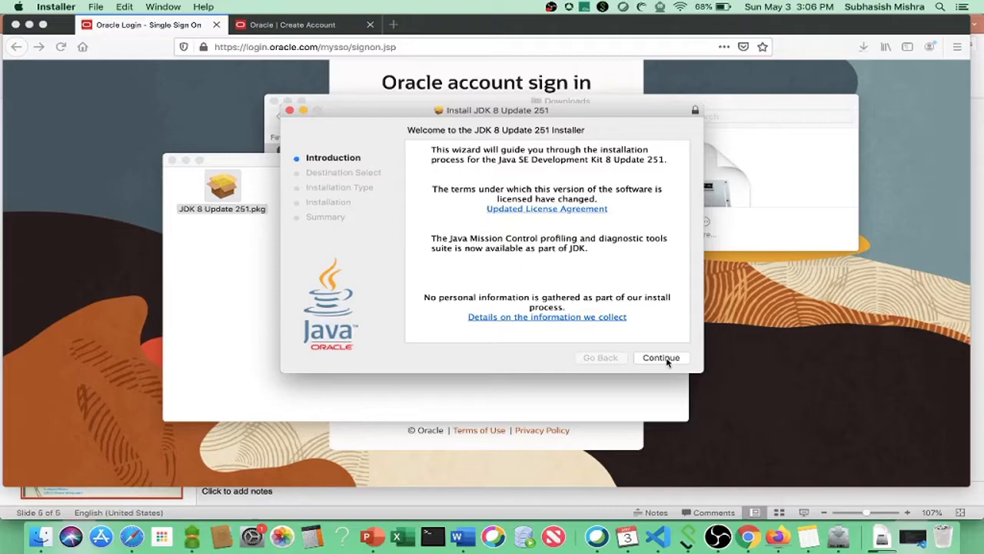
left_click(661, 357)
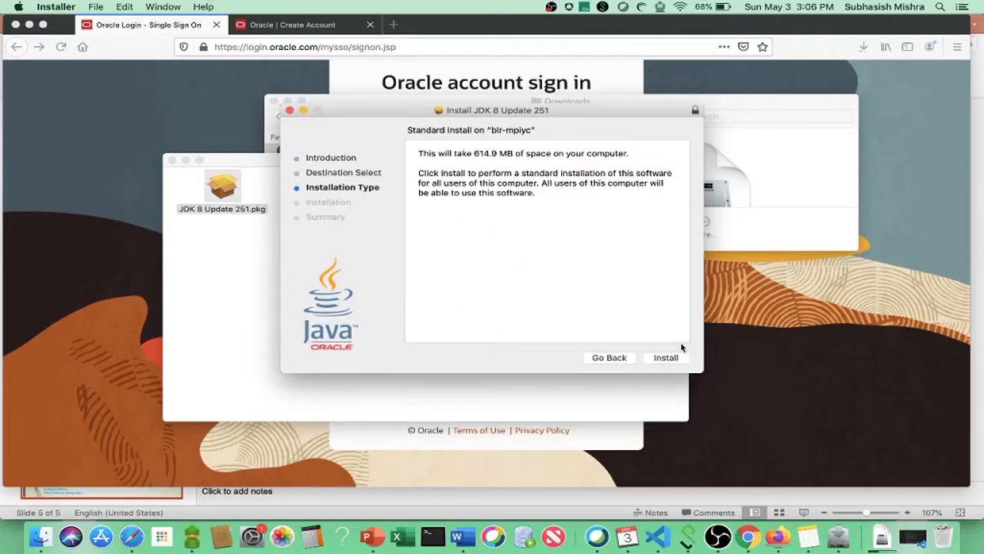
left_click(664, 356)
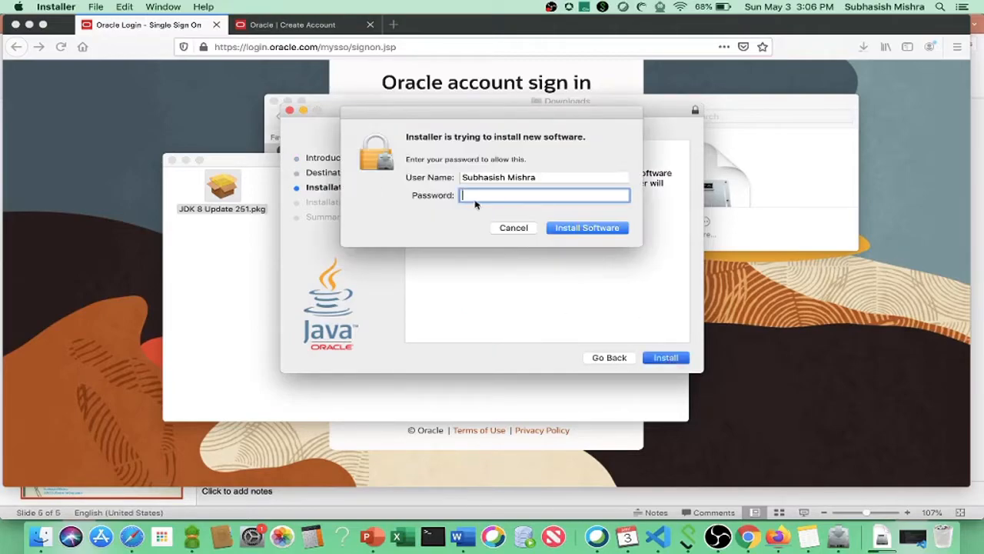
Authorize the installation with the administrator password via Install Software.
type("••••")
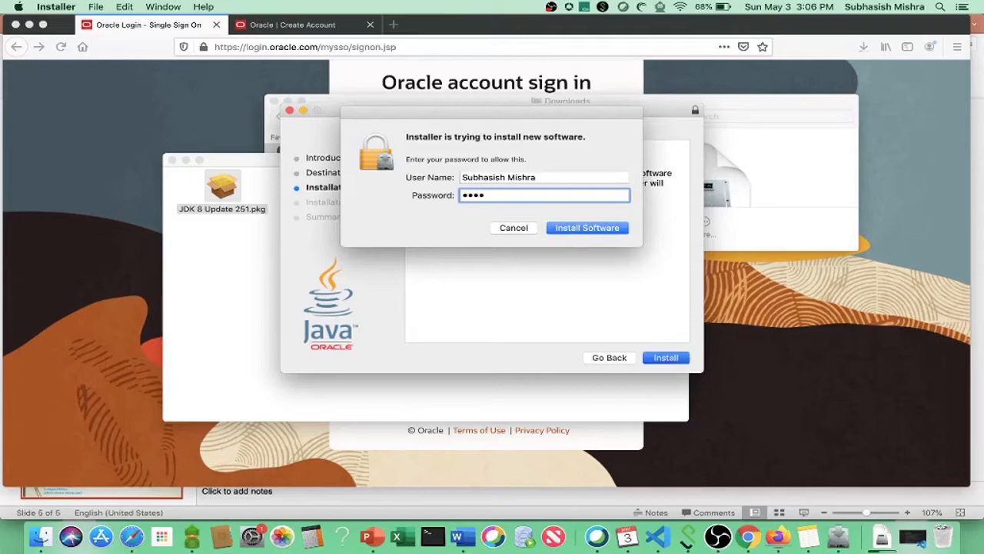
key("backspace")
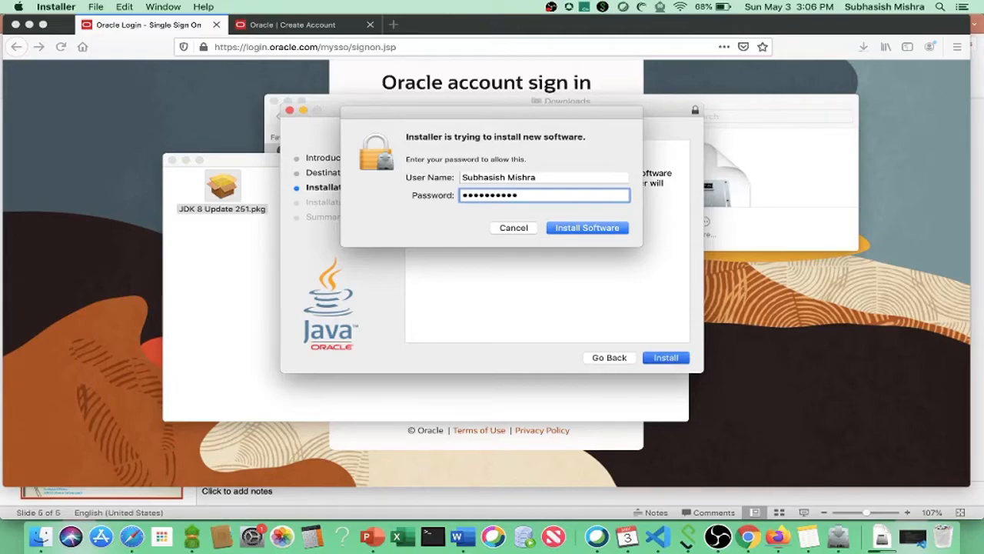
left_click(587, 228)
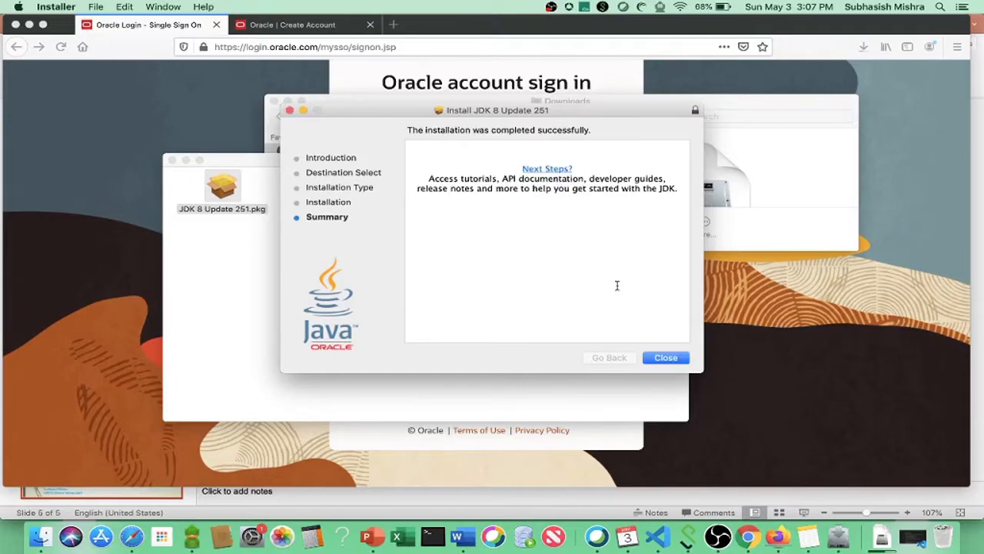
mouse_move(402, 136)
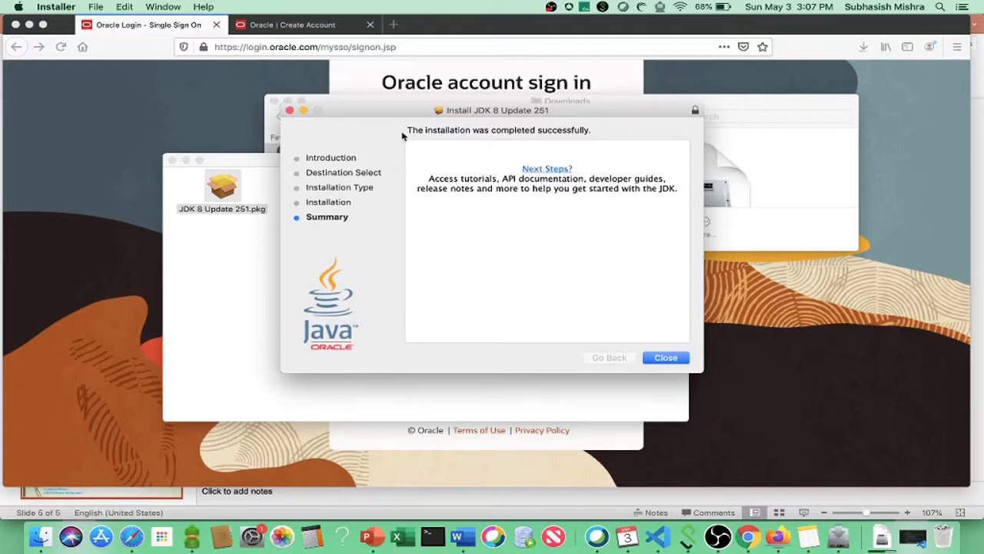
mouse_move(689, 406)
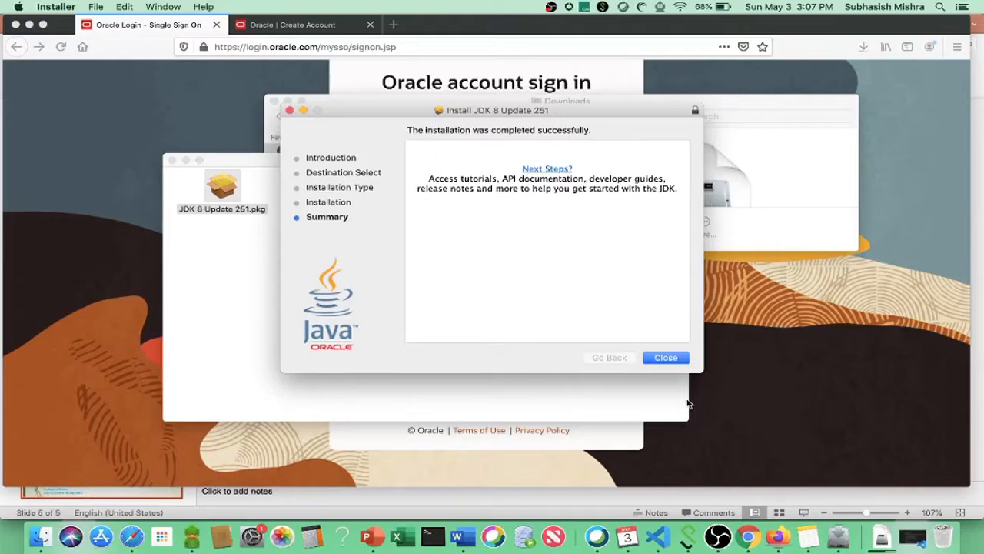
Close the finished JDK 8 Update 251 installer and move its package to the Trash.
left_click(666, 357)
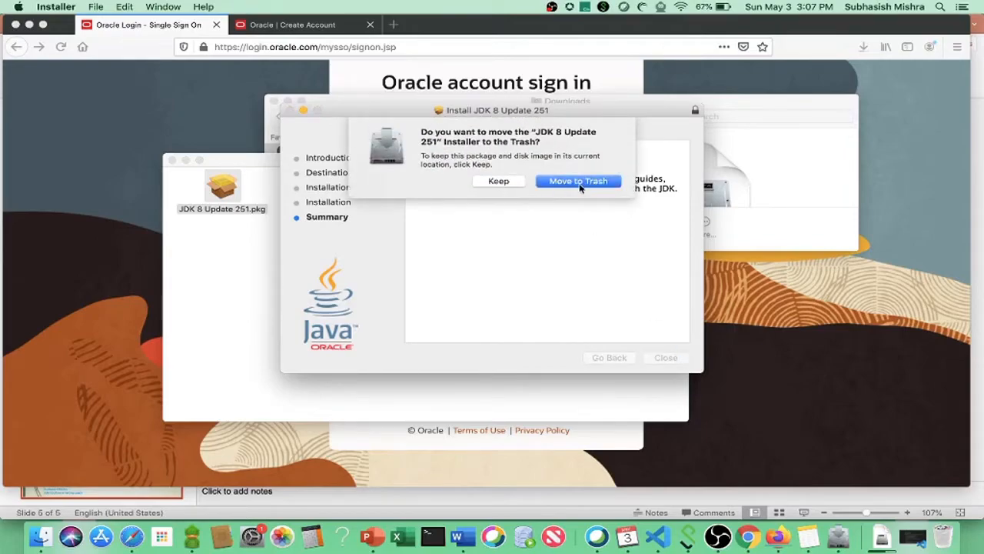
left_click(578, 181)
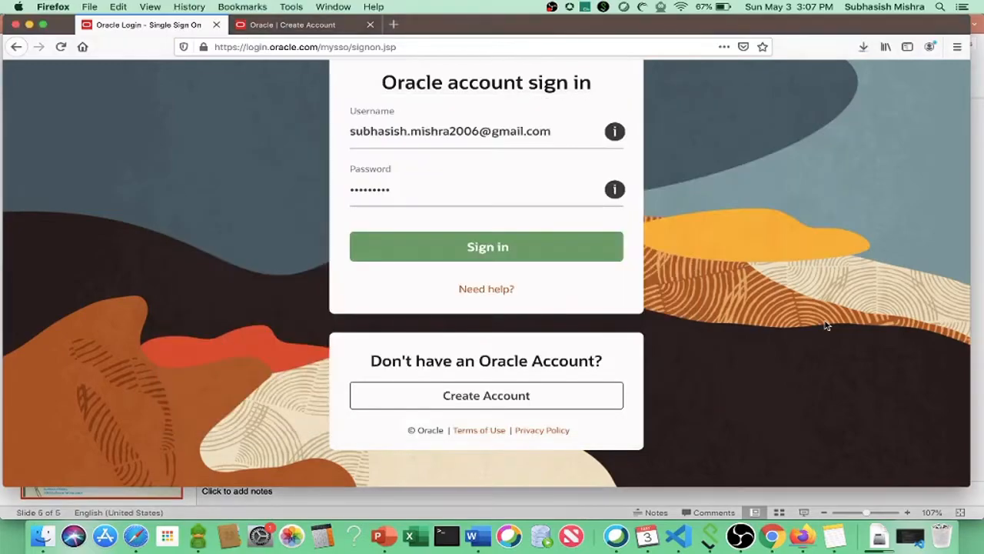
mouse_move(751, 344)
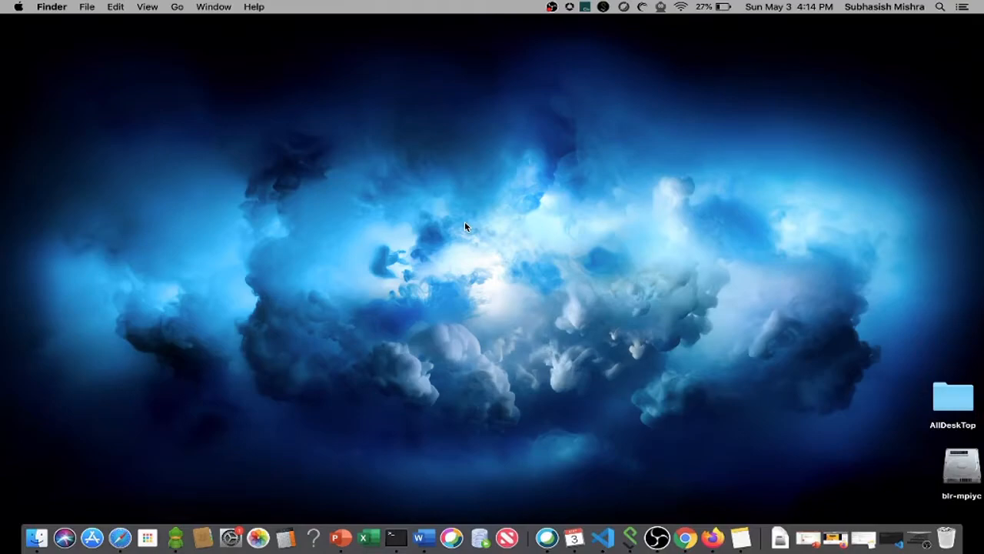
Search Spotlight for 'terminal' to find the Terminal application.
type("terminal")
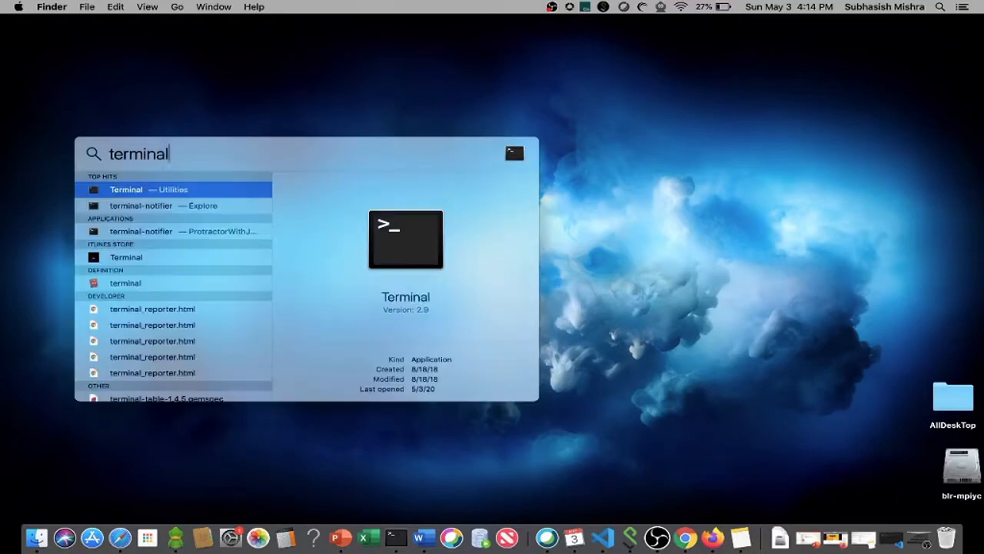
Launch Terminal and run echo $JAVA_HOME, highlighting its empty output.
key("enter")
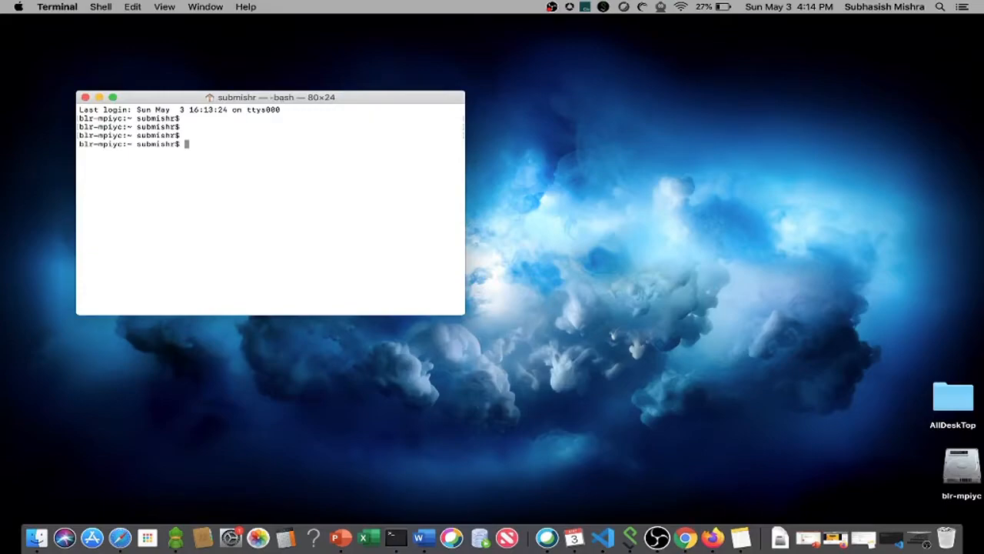
type("echo")
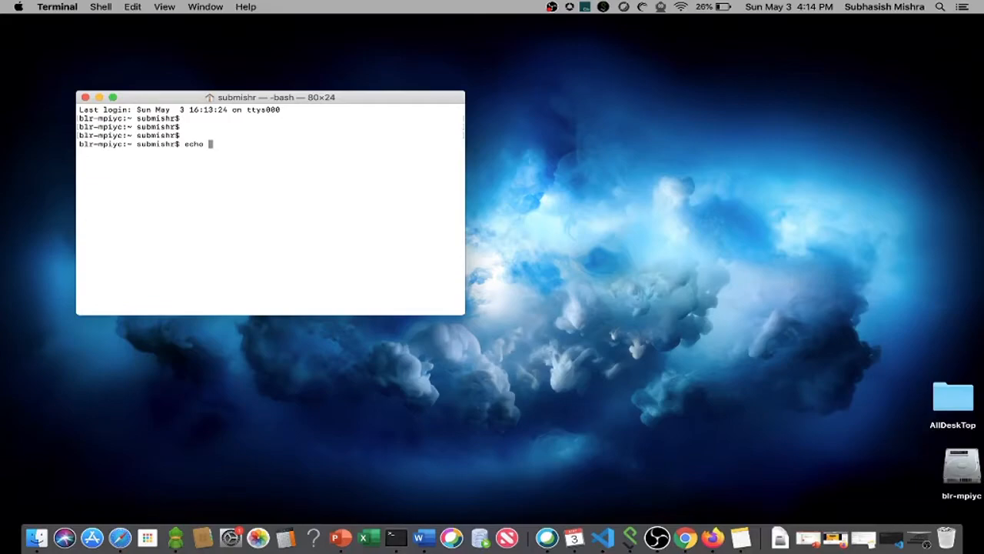
type("$JA")
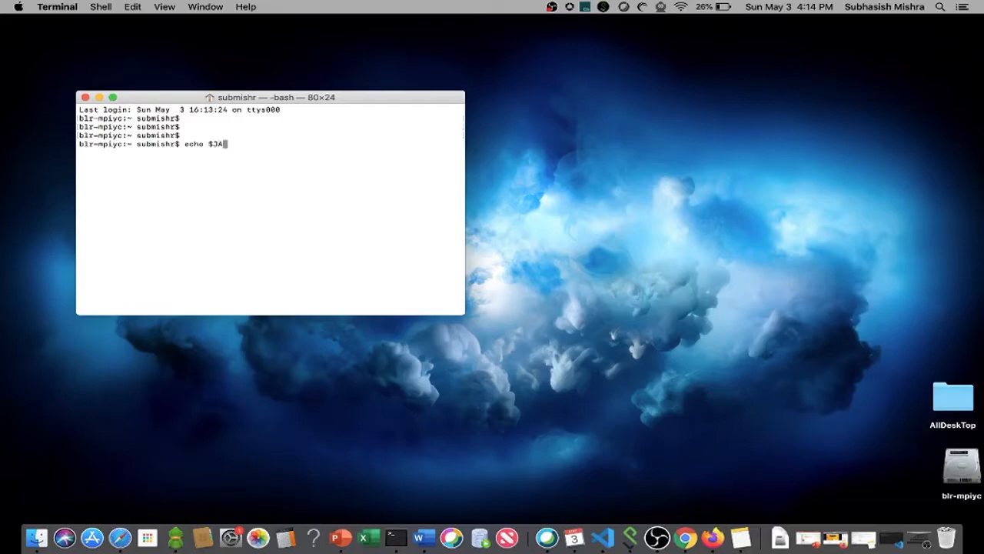
type("VA_HOME")
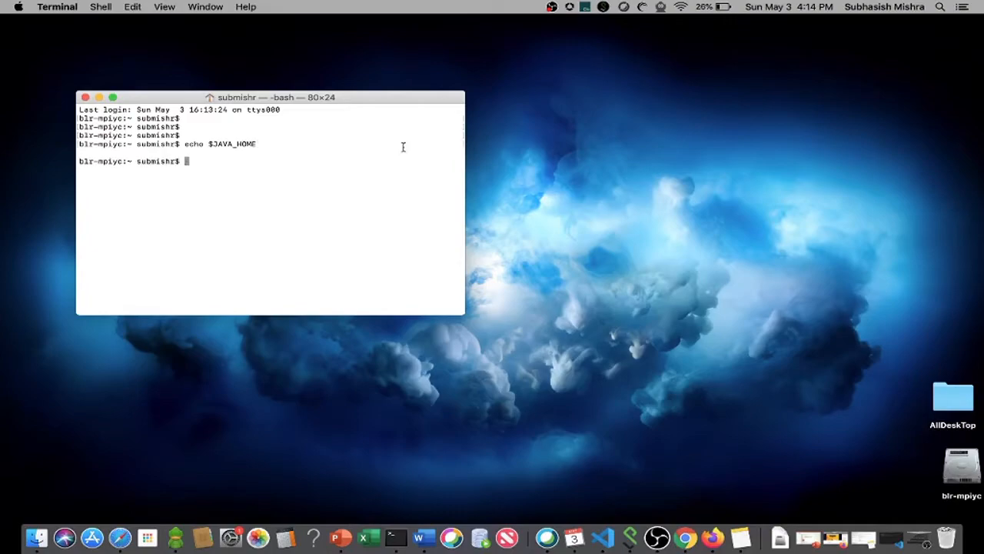
mouse_move(212, 162)
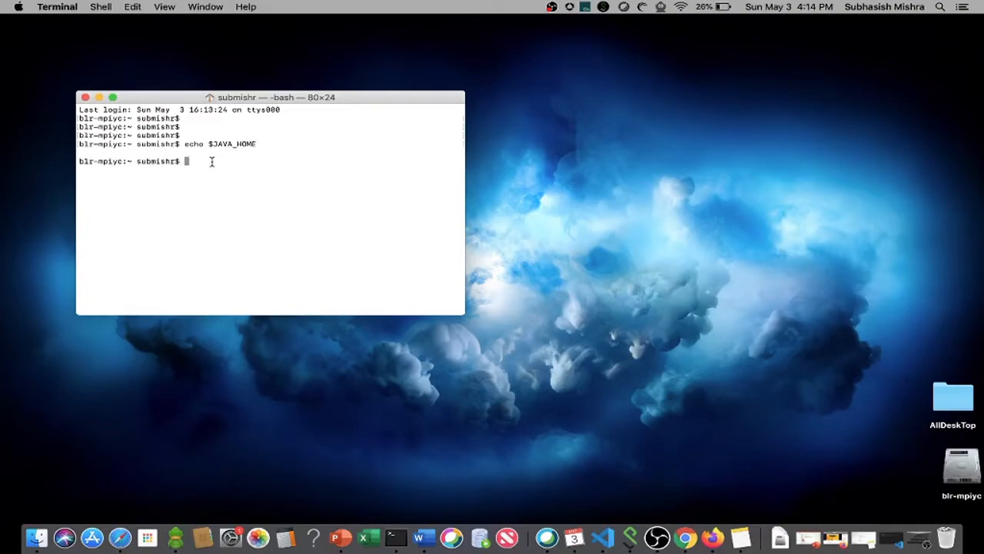
left_click_drag(90, 145, 213, 162)
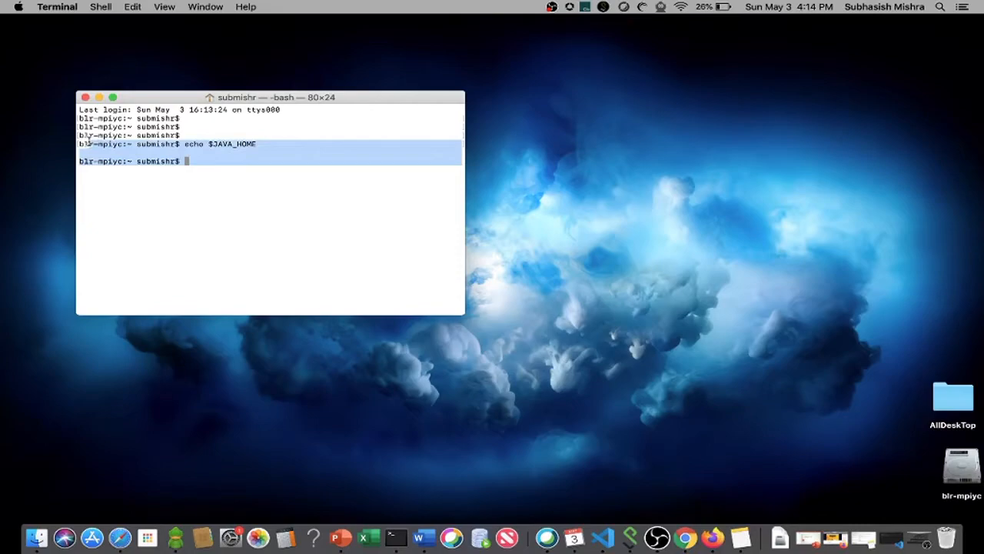
mouse_move(212, 163)
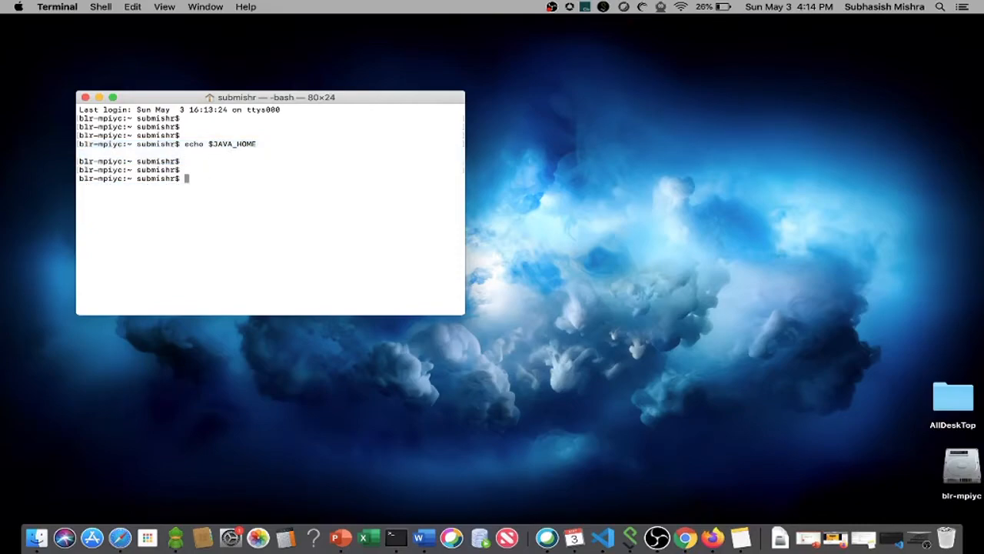
Run vi ~/.bash_profile to edit the bash profile.
type("v")
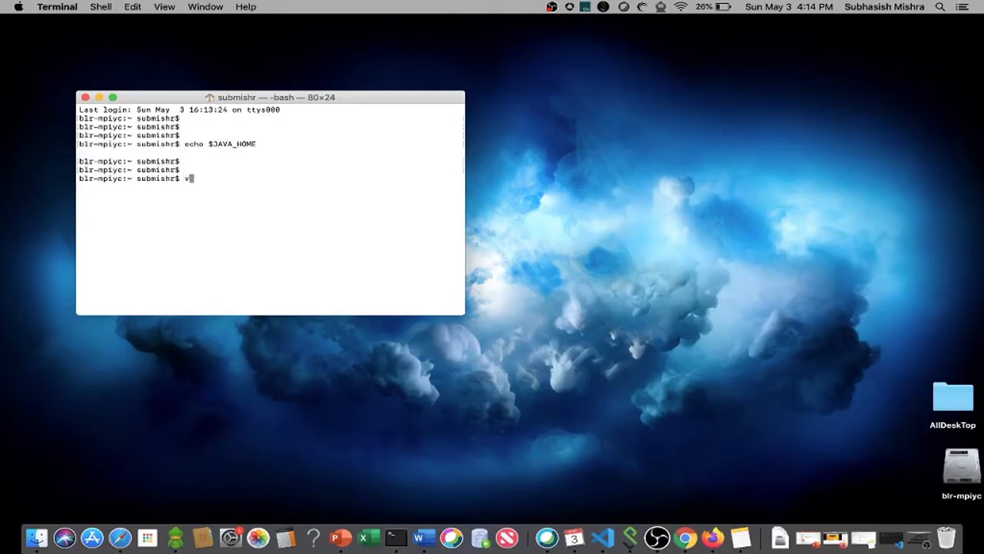
type("i")
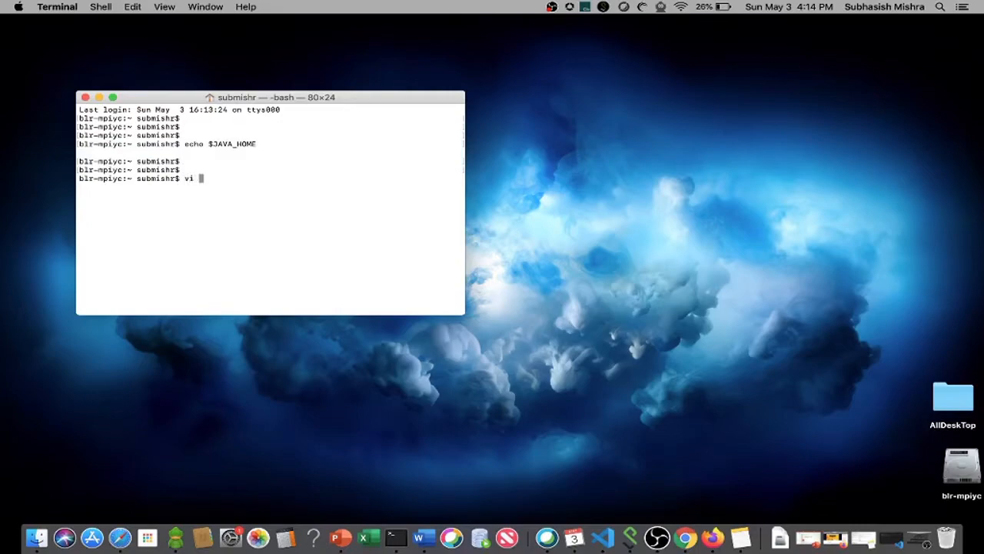
type("~")
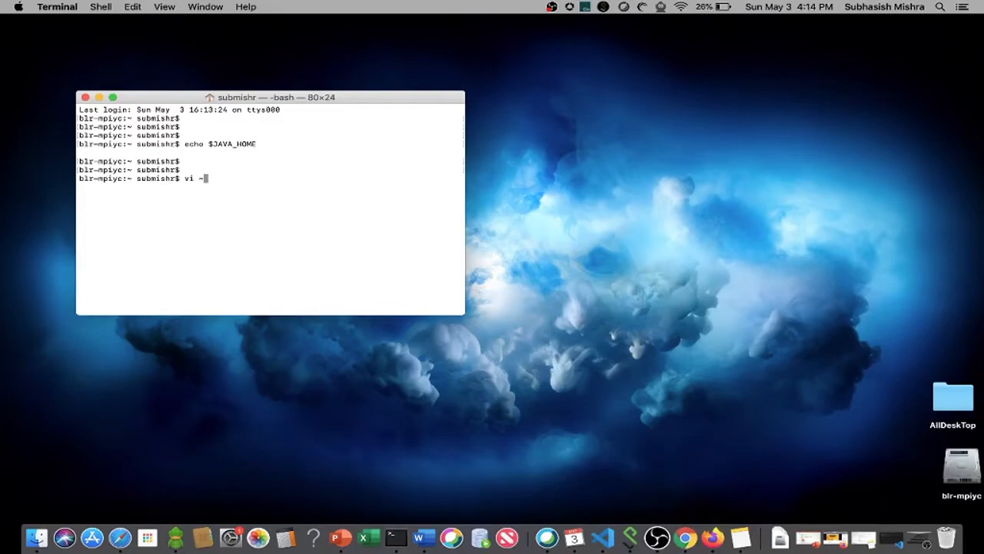
type("/")
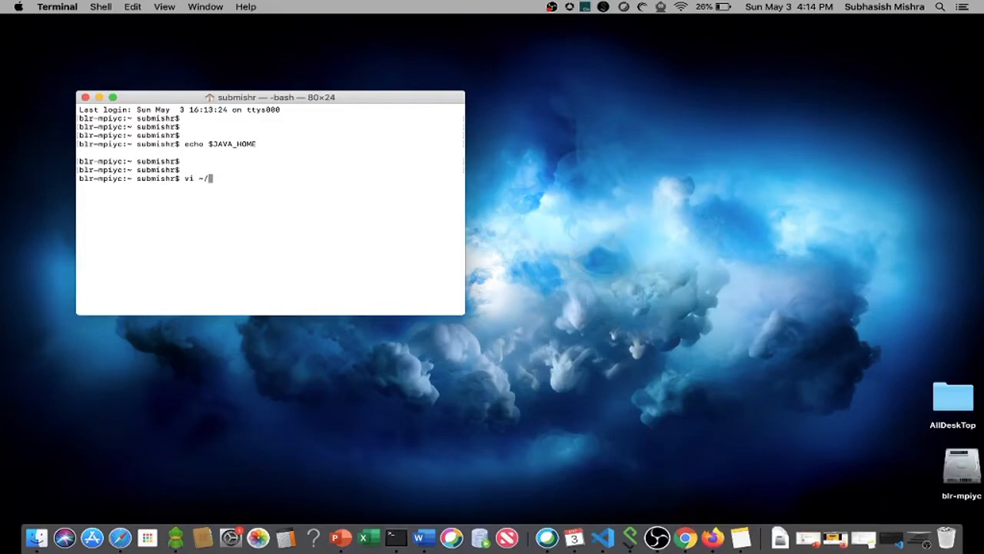
type(".bash_profi")
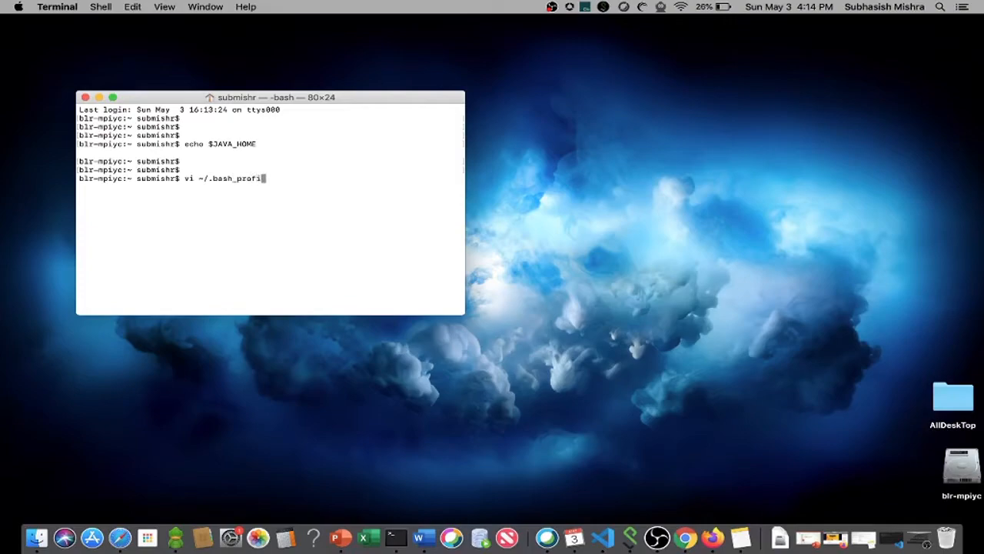
type("le")
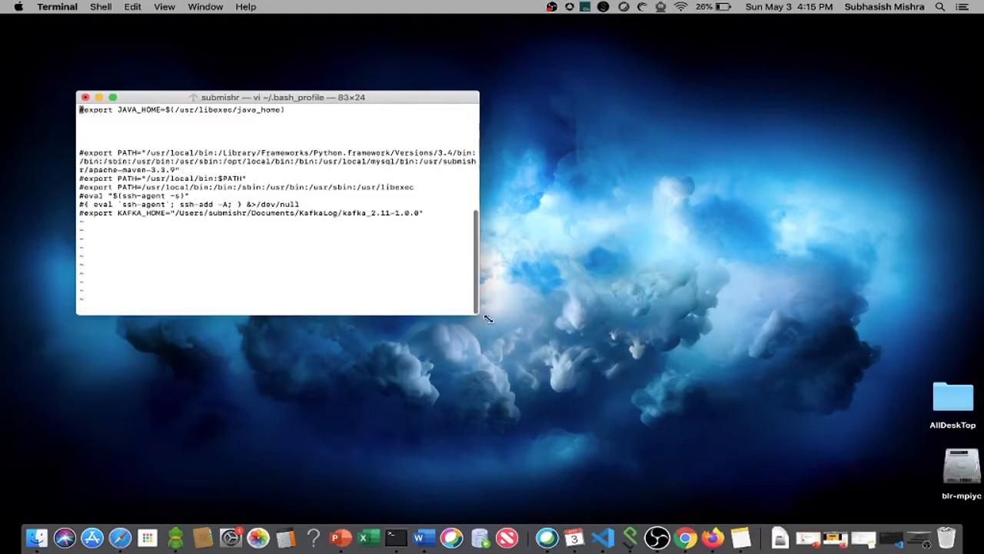
Uncomment export JAVA_HOME=$(/usr/libexec/java_home) and save with :wq.
left_click_drag(476, 314, 623, 351)
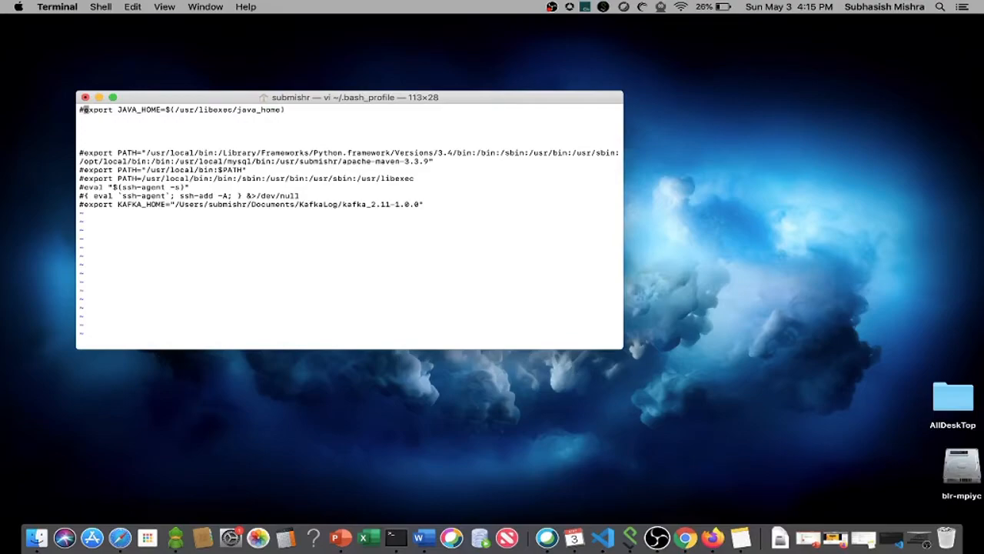
key("i")
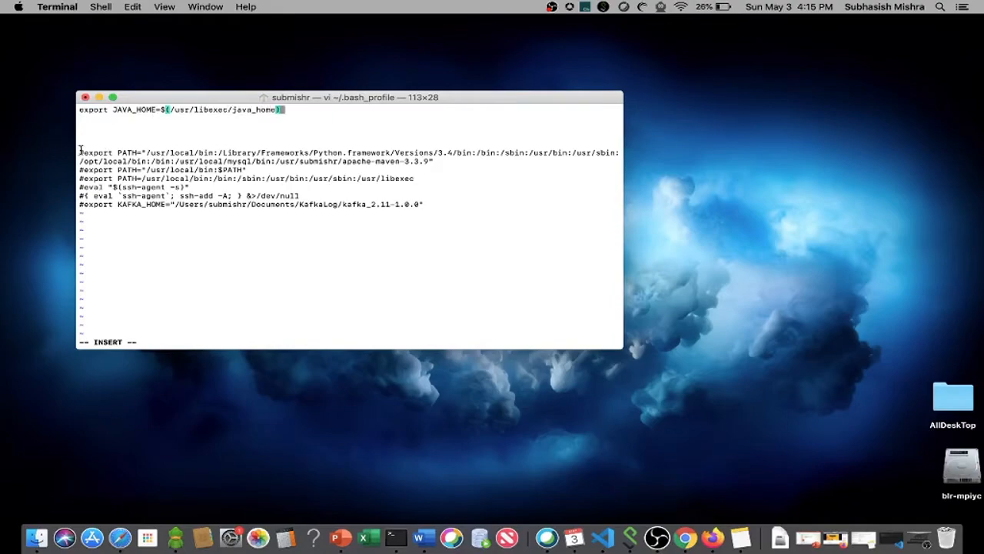
left_click_drag(80, 152, 423, 203)
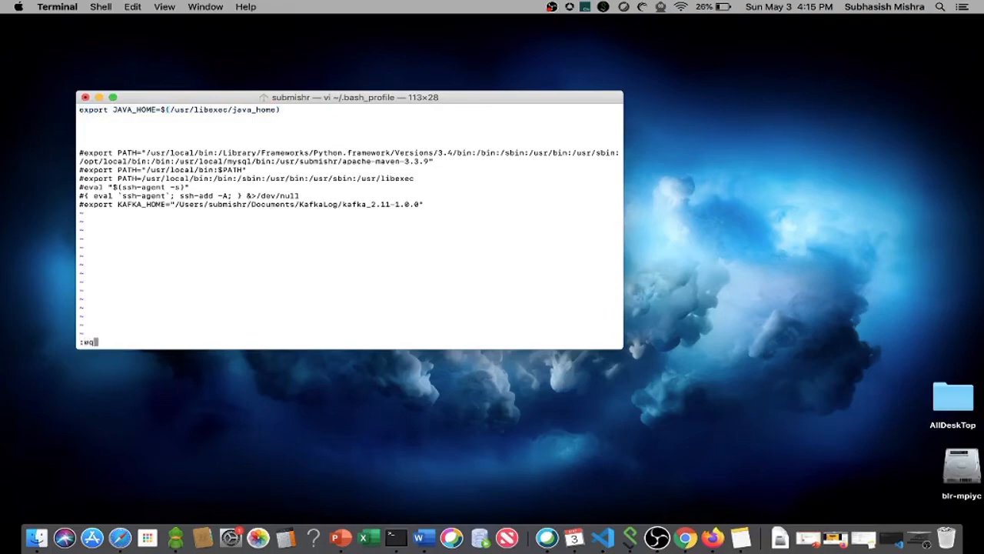
key("Return")
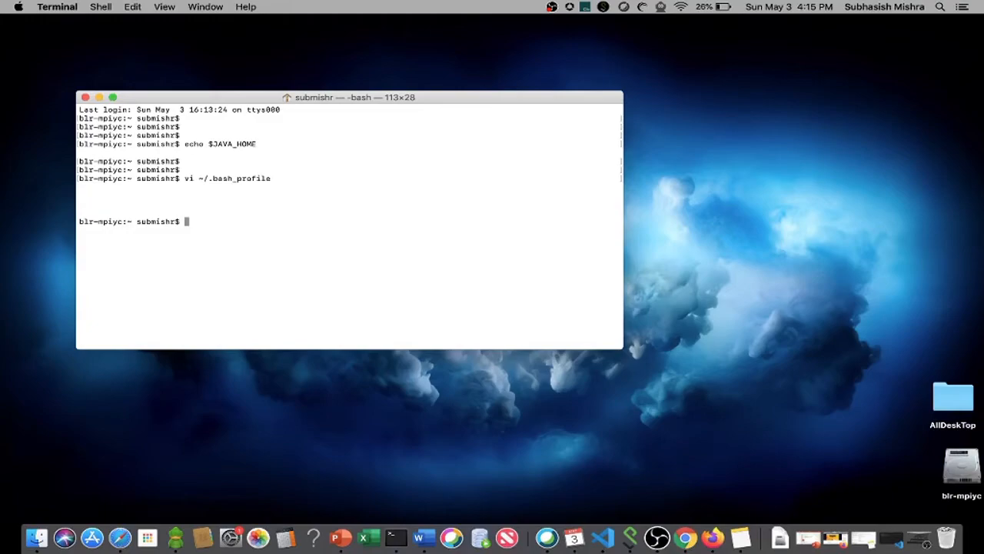
Run source ~/.bash_profile to reload the profile.
type("source")
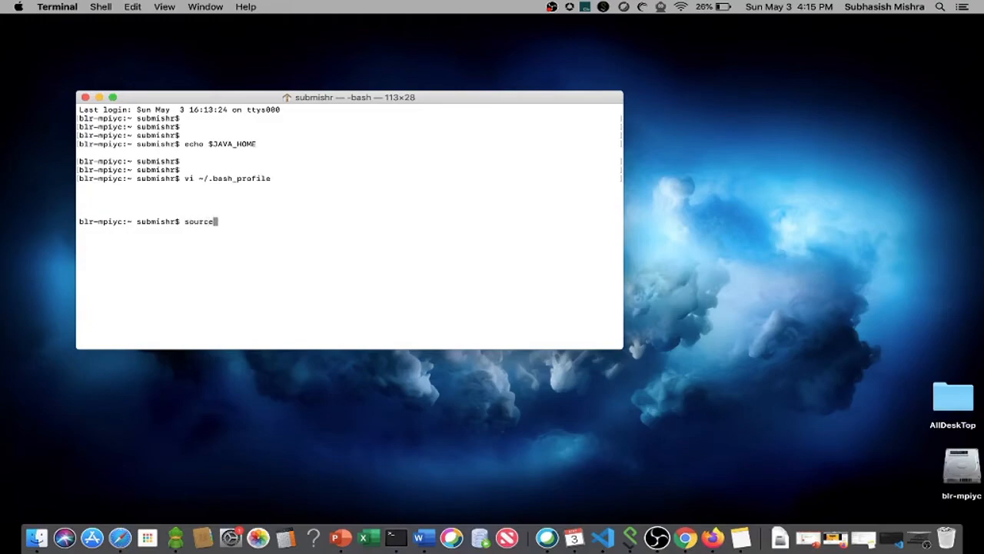
type("~")
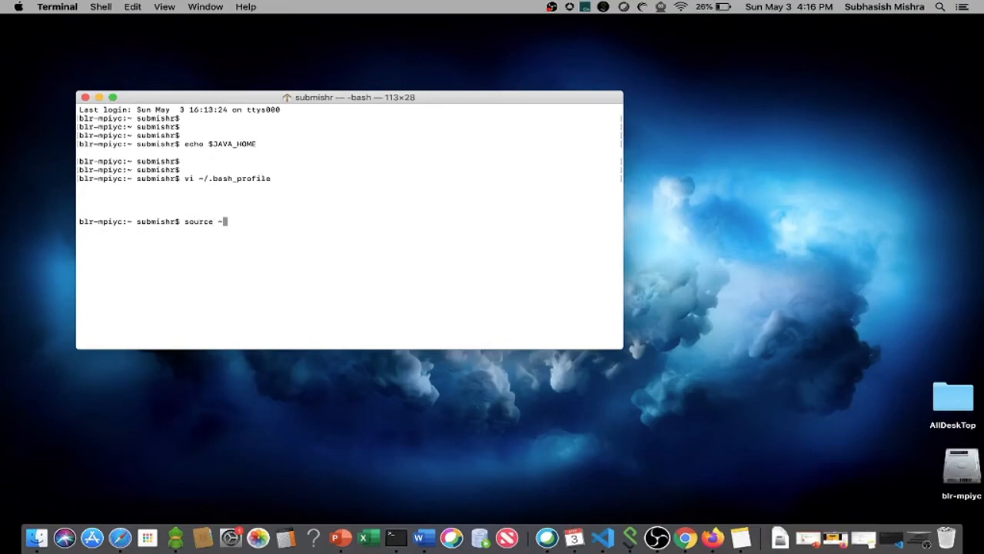
type("/.")
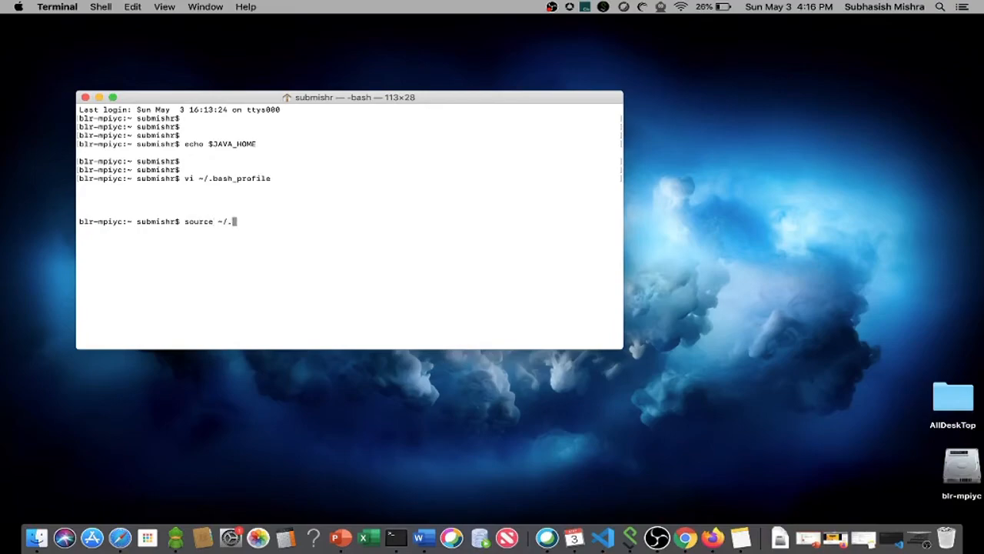
type("bash")
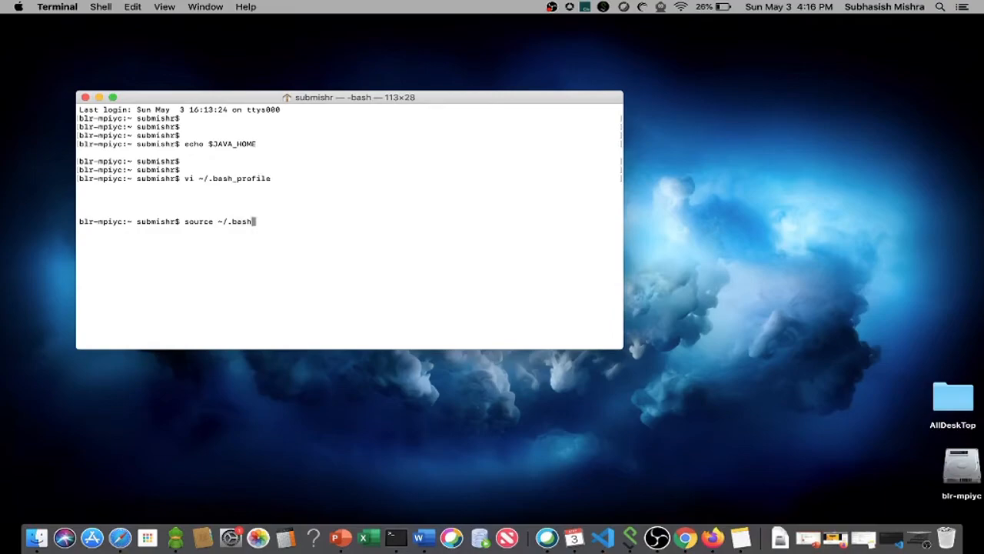
type("_profil")
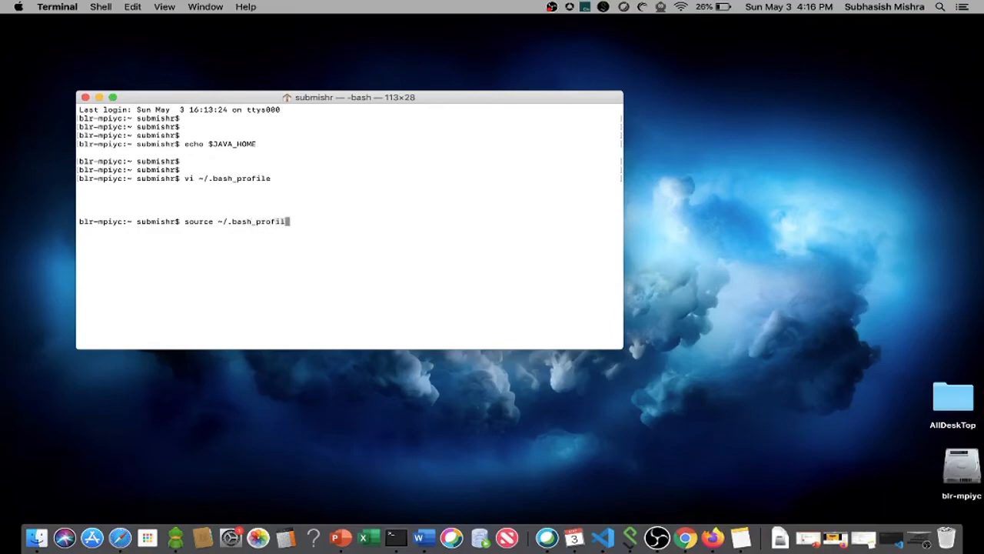
type("e")
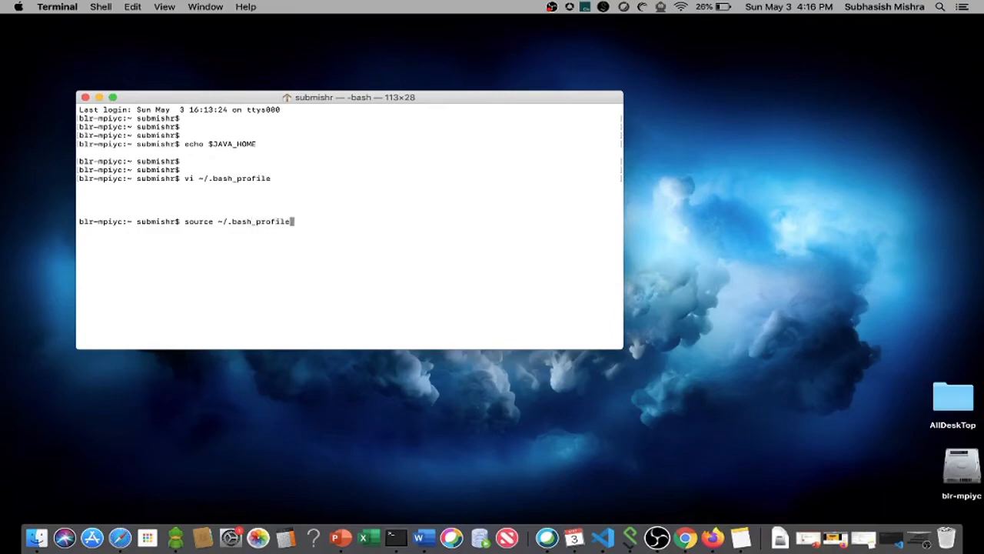
key("Return")
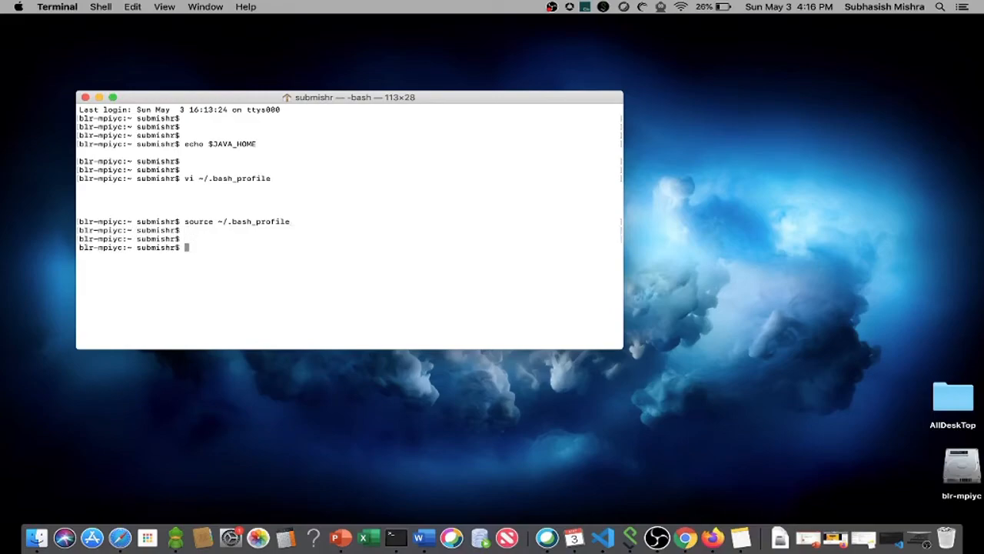
Run echo $JAVA_HOME to confirm it prints the jdk1.8.0_251 Contents/Home path.
type("vi ~/.bash_profile")
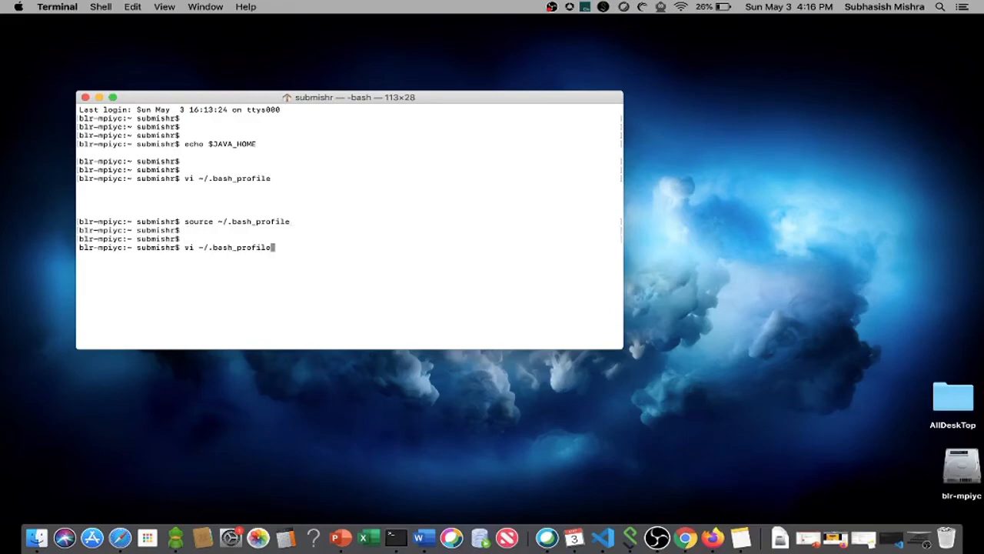
type("echo $JAVA_HOME")
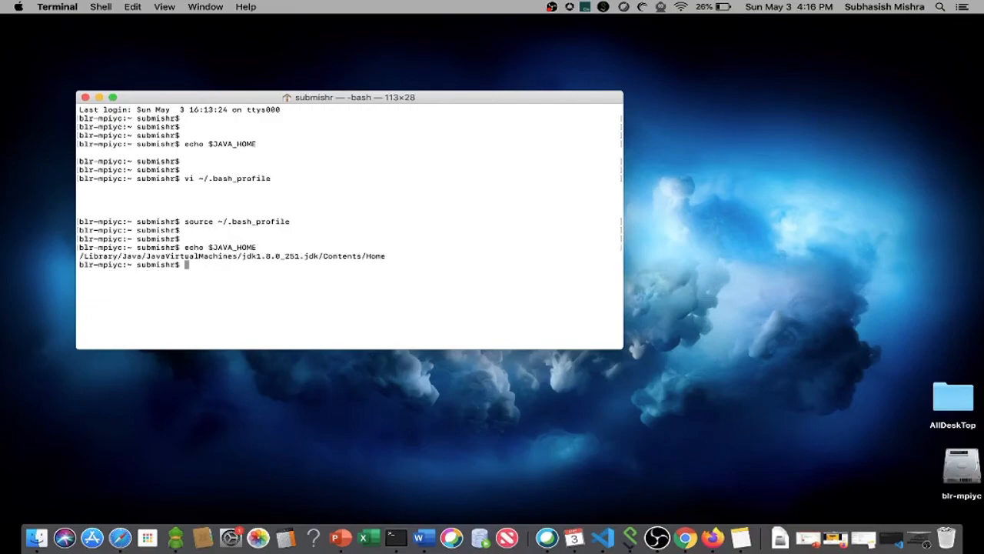
mouse_move(400, 255)
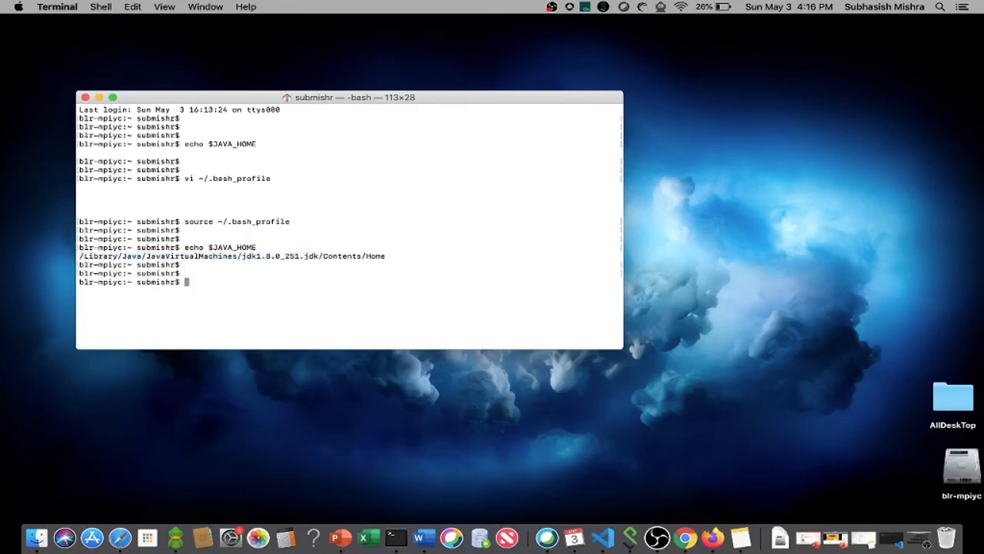
Run java -version and highlight the reported version 1.8.0_251.
type("java")
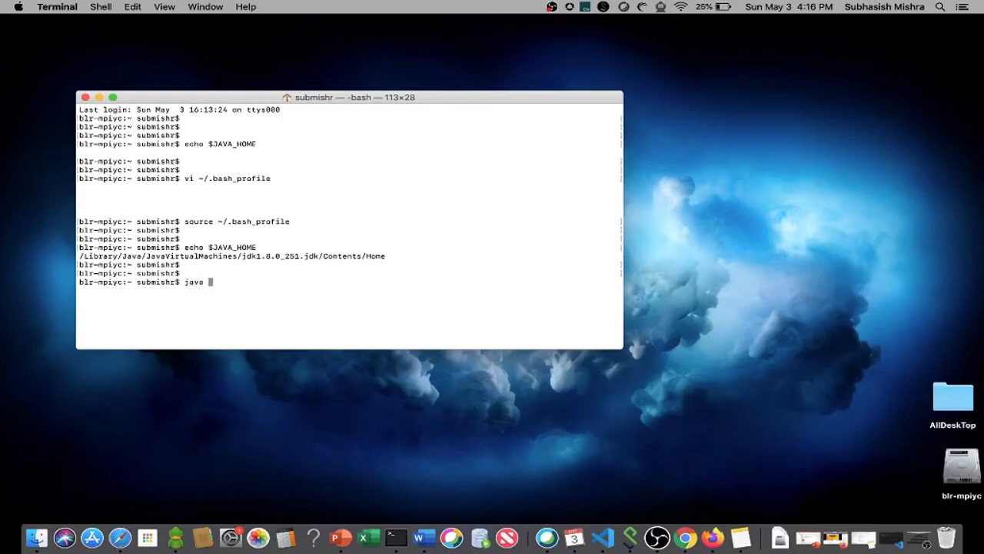
type("-version")
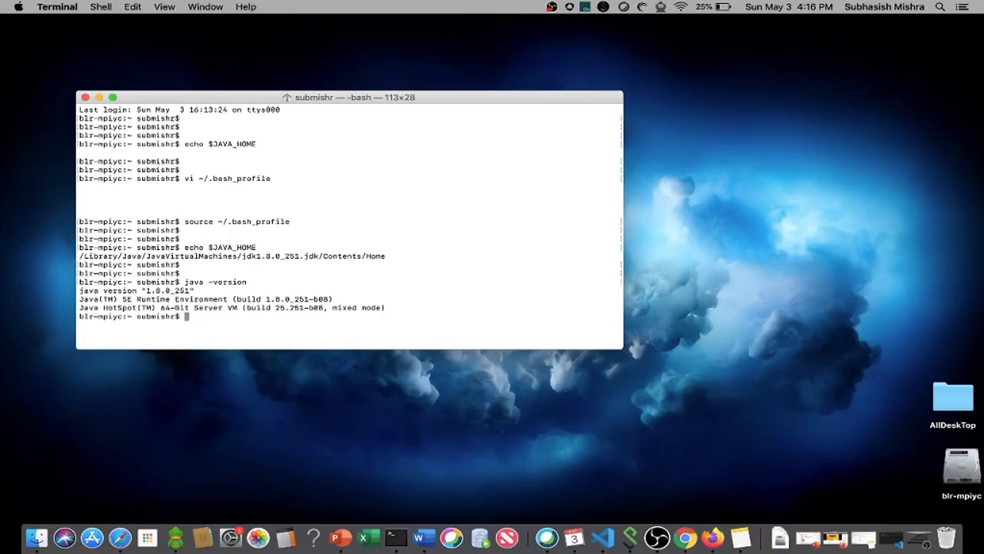
double_click(154, 290)
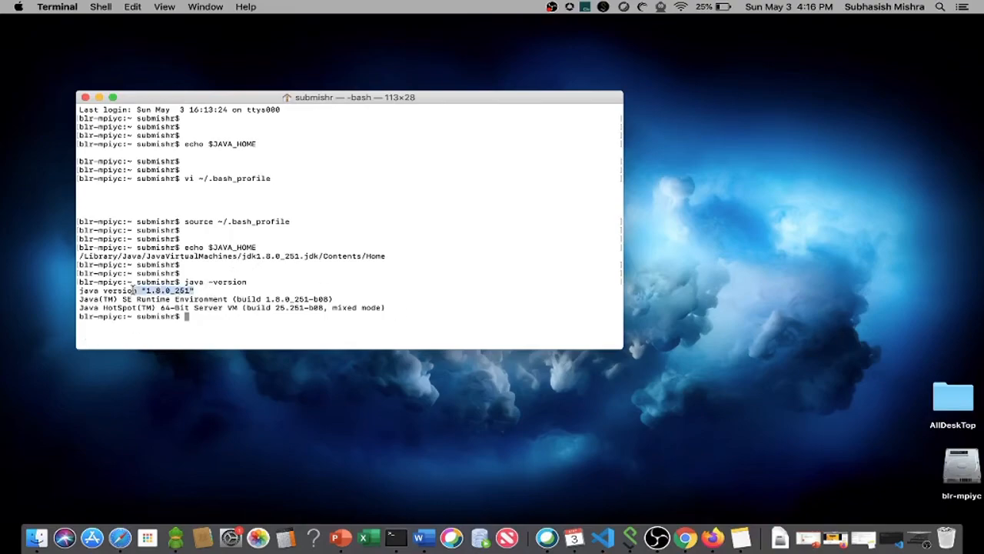